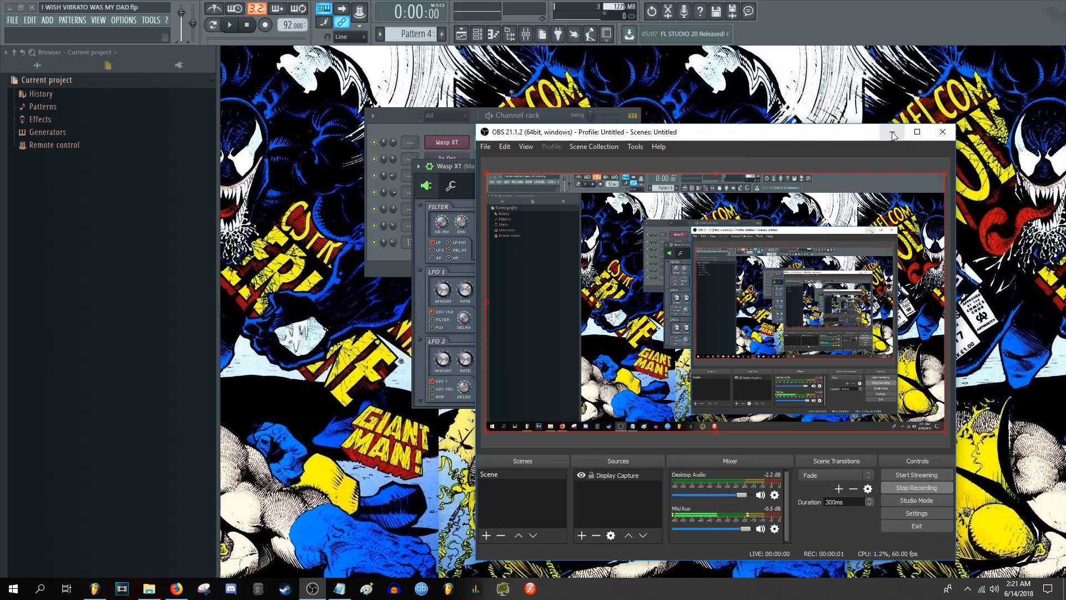
Minimize the OBS recorder and close the Wasp XT window back to the channel rack
left_click(942, 131)
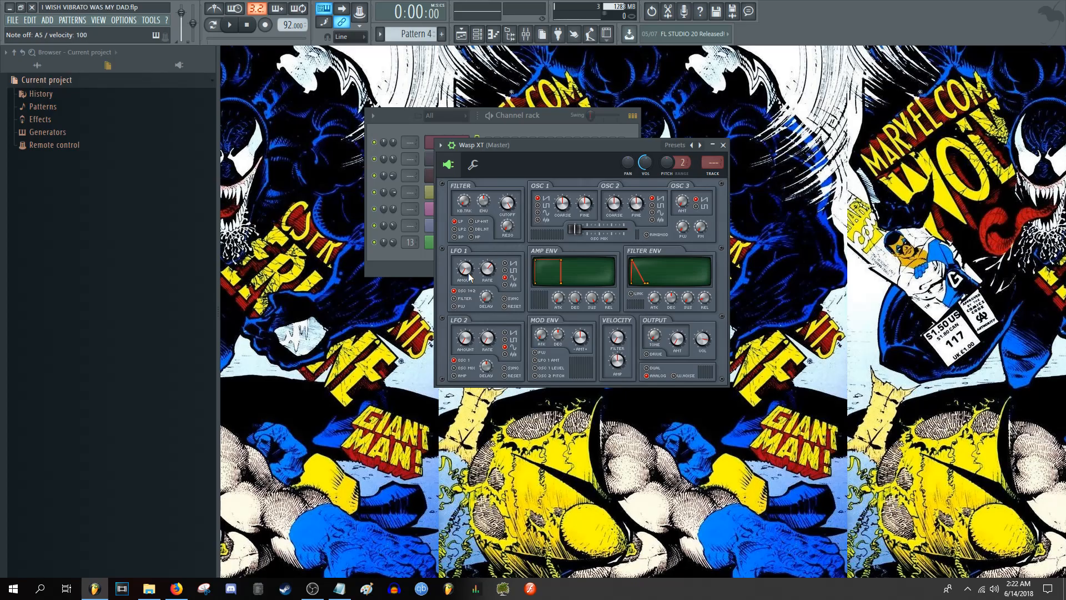
left_click(724, 145)
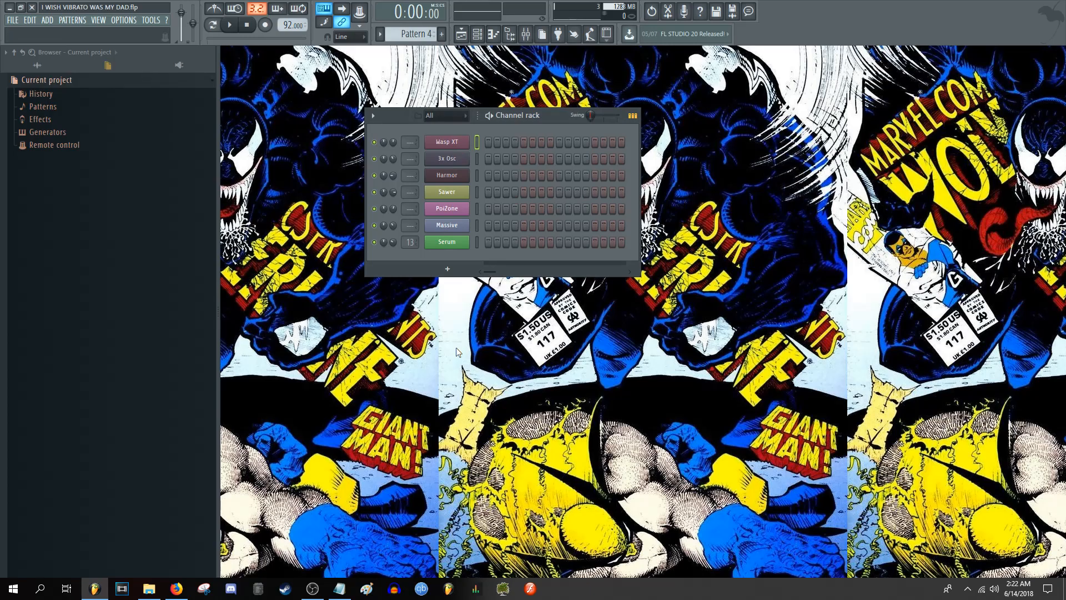
mouse_move(498, 119)
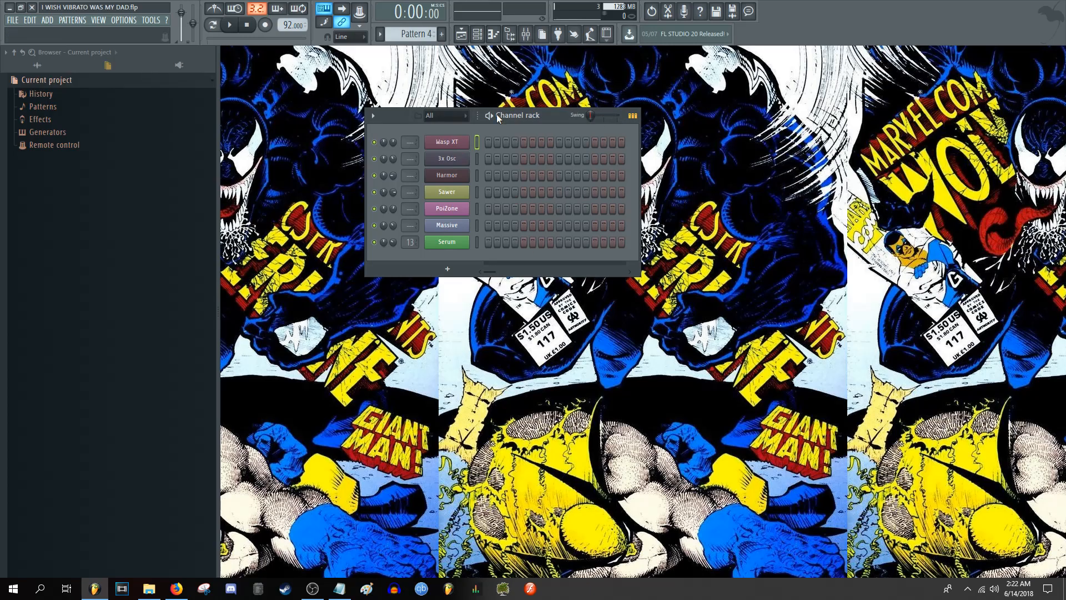
Reopen Wasp XT from the channel rack to adjust its LFO 1 rate for vibrato
left_click(446, 142)
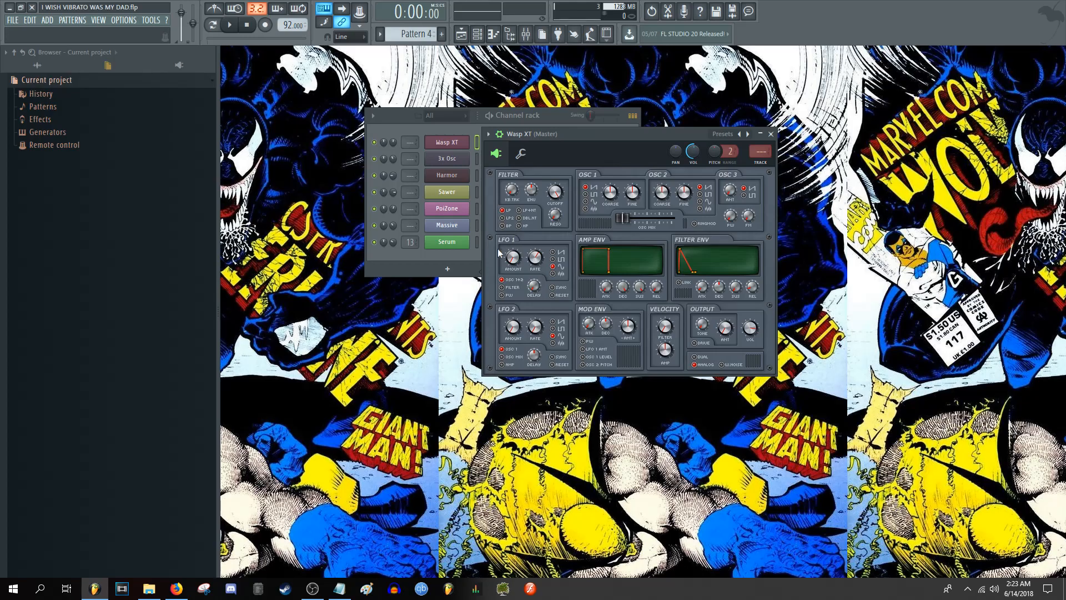
mouse_move(511, 258)
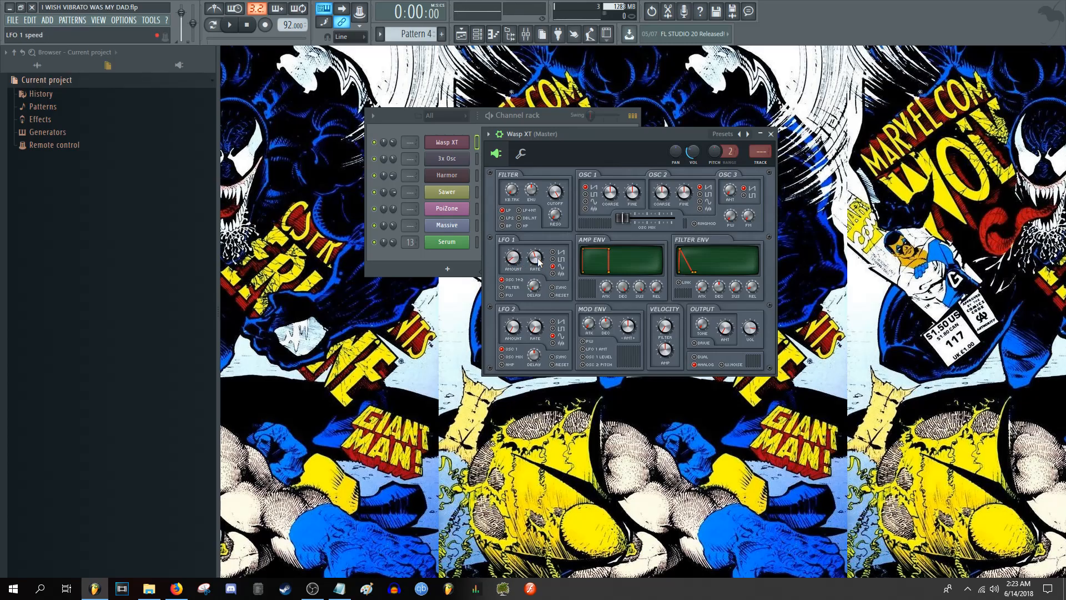
mouse_move(512, 260)
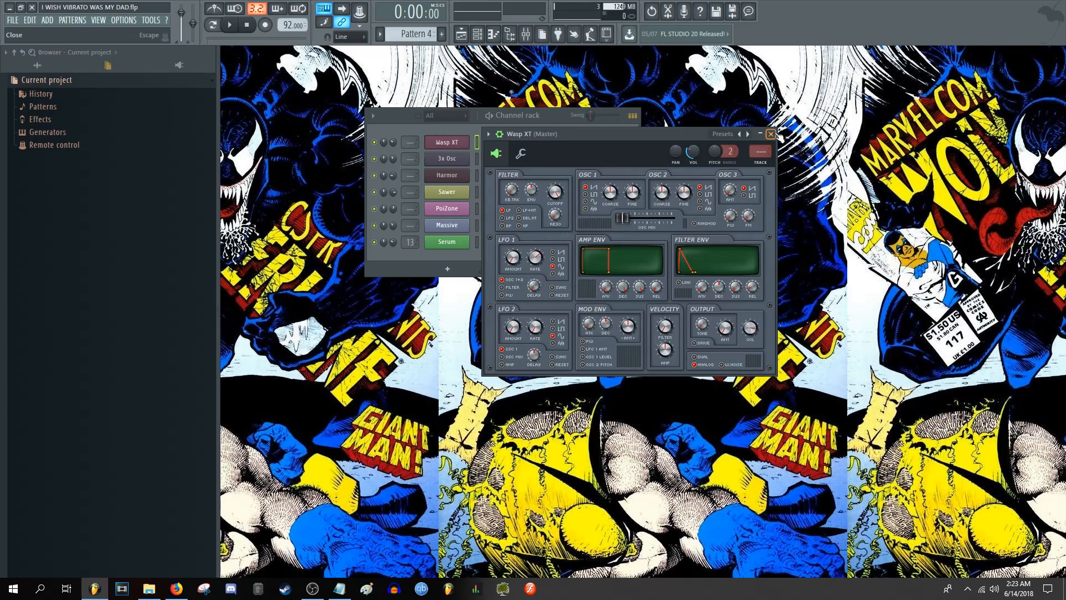
Close Wasp XT and target 3x Osc's envelope/LFO settings at Pitch
left_click(771, 134)
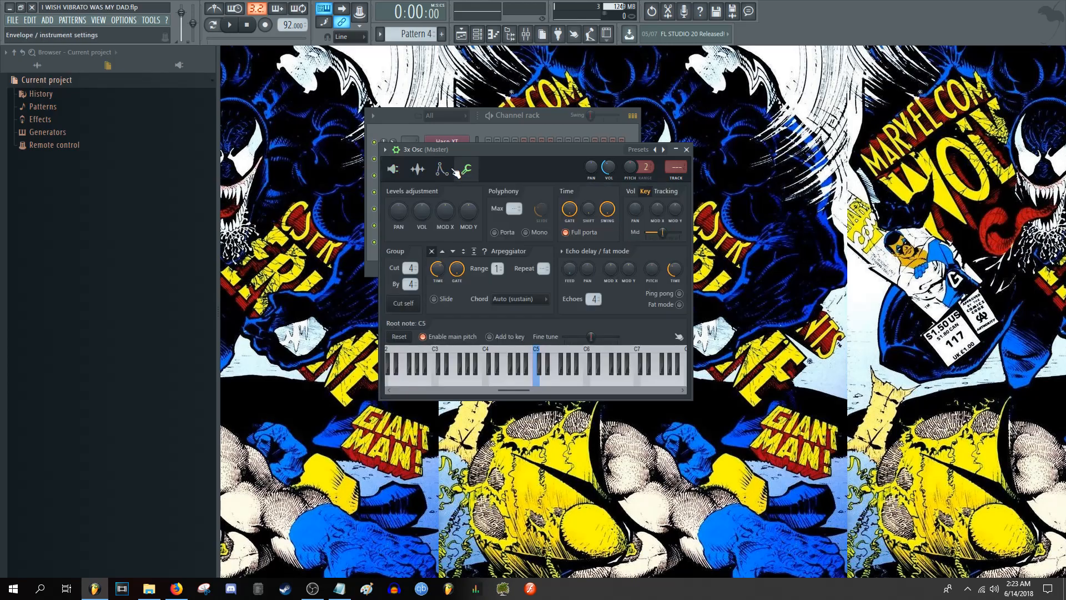
left_click(441, 169)
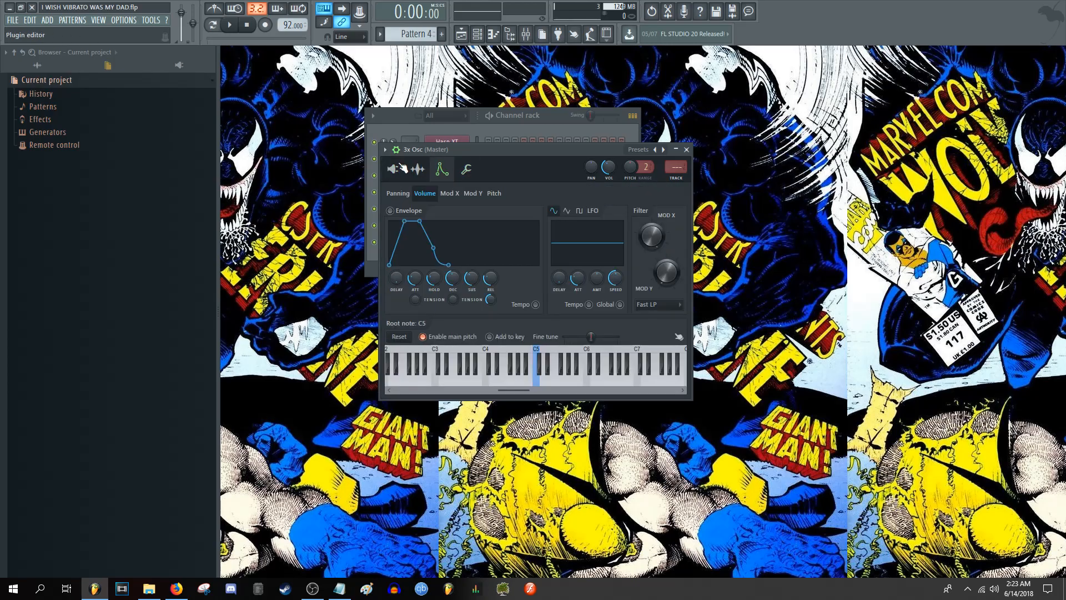
left_click(392, 169)
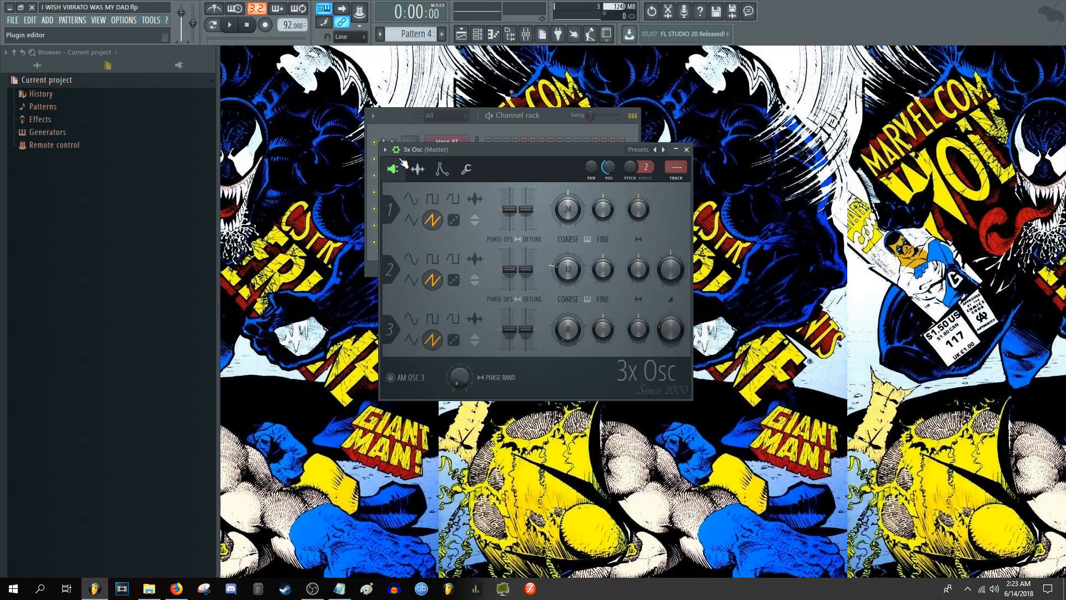
left_click(442, 169)
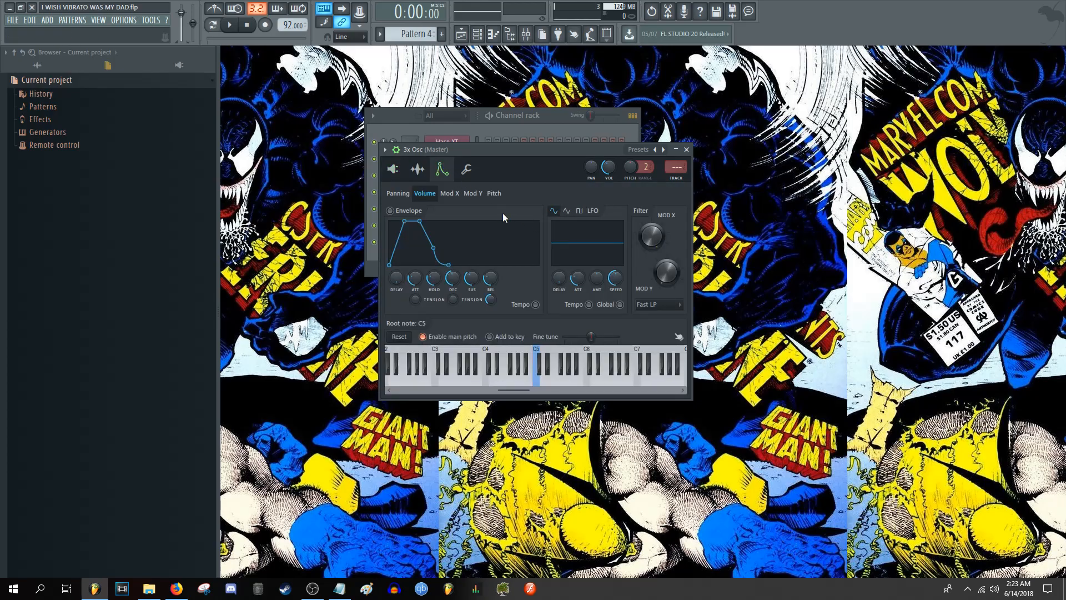
left_click(495, 193)
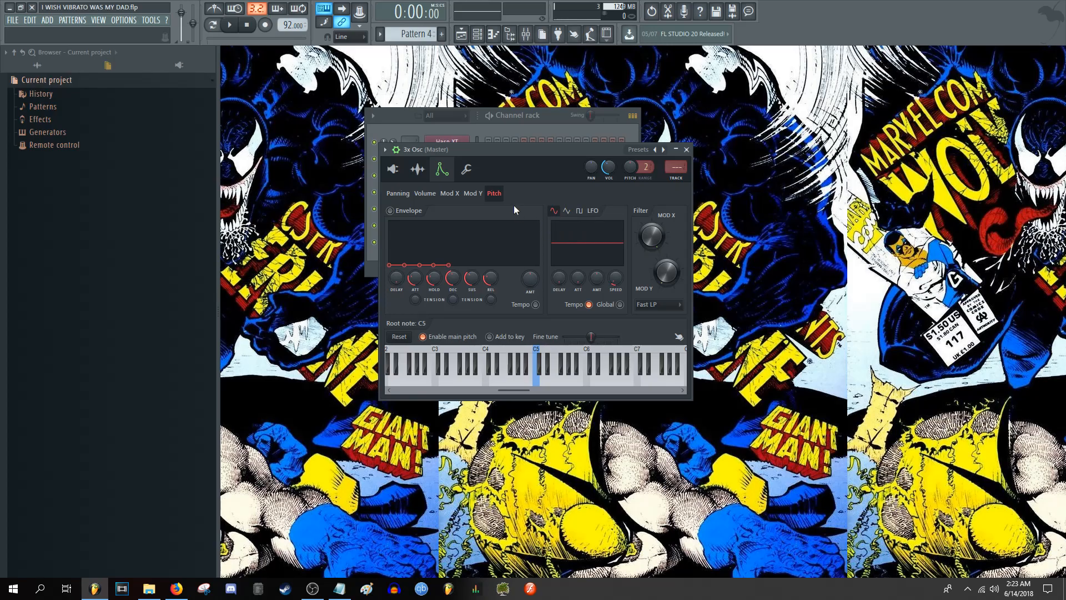
mouse_move(513, 206)
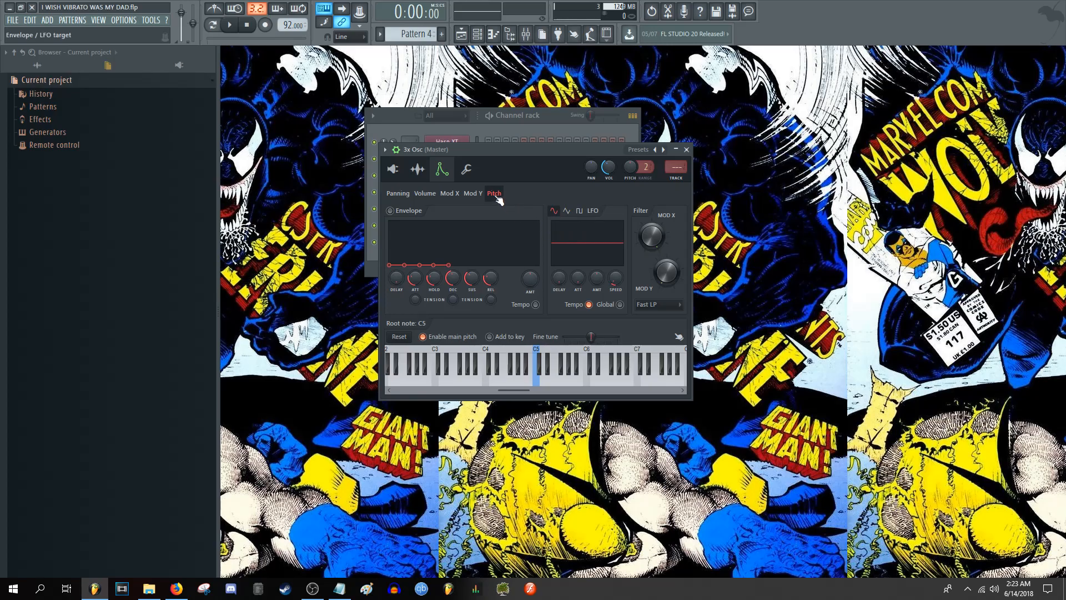
Give the 3x Osc pitch LFO some depth and a sine shape, then bring Wasp XT back
left_click(393, 169)
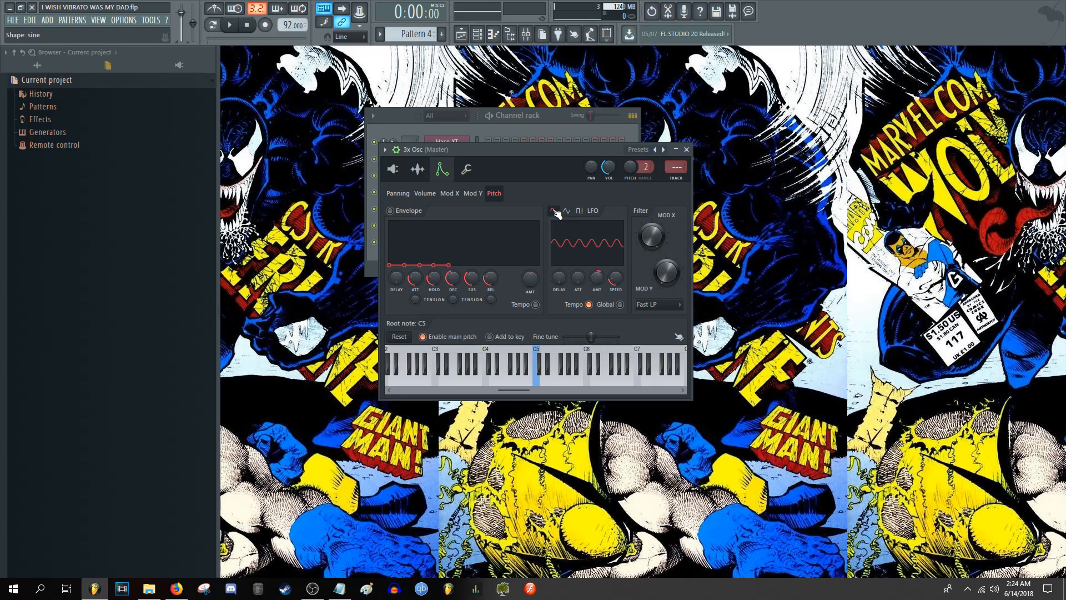
left_click(566, 211)
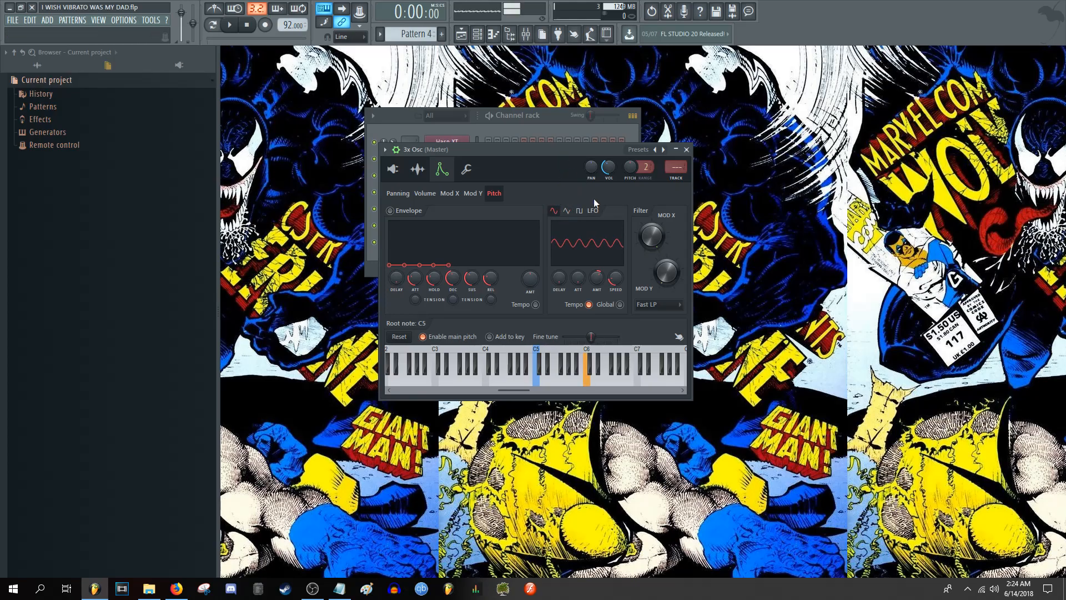
left_click(585, 378)
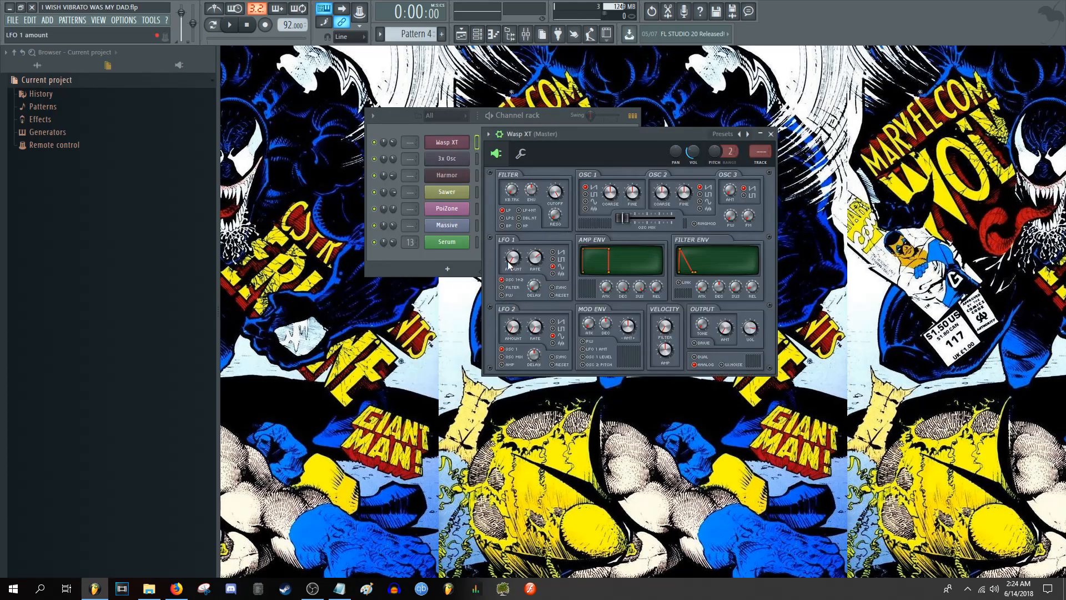
Check the LFO 1 amount options, then switch from 3x Osc to the Harmor instrument
right_click(512, 256)
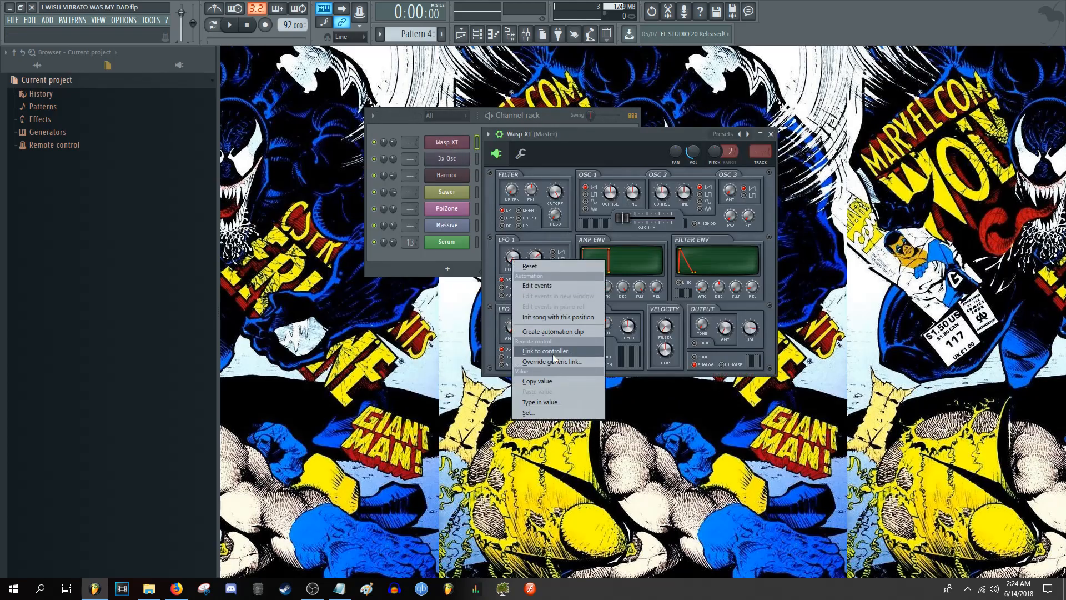
mouse_move(559, 335)
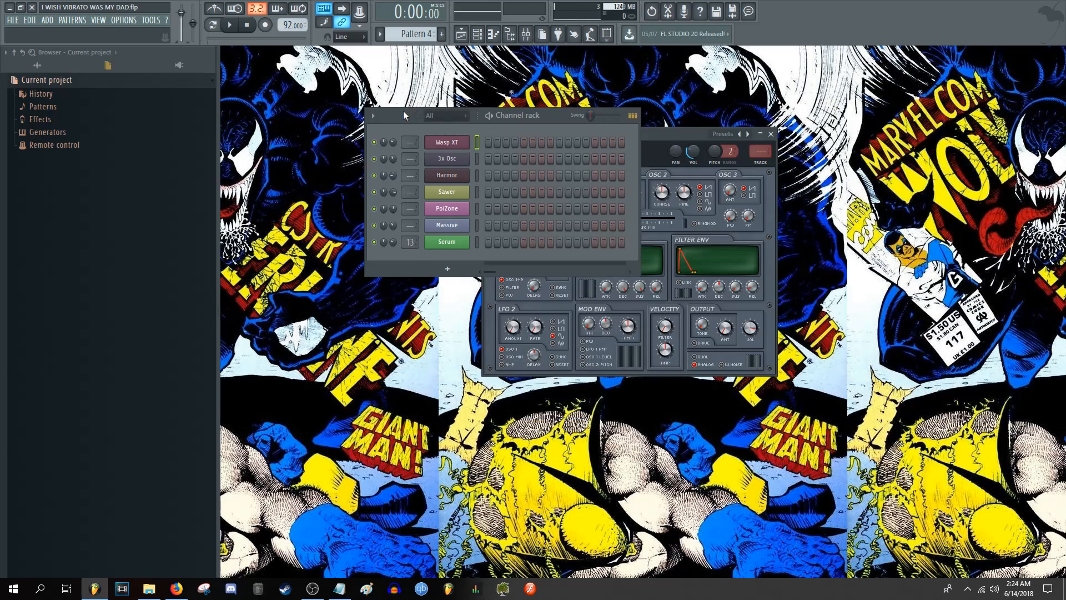
left_click(447, 157)
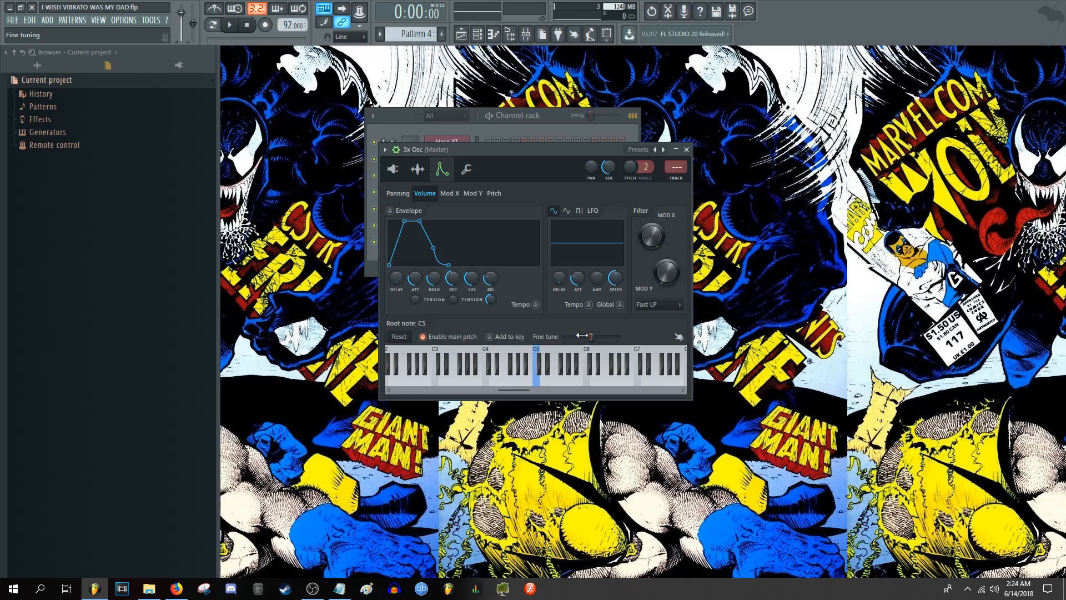
left_click(494, 193)
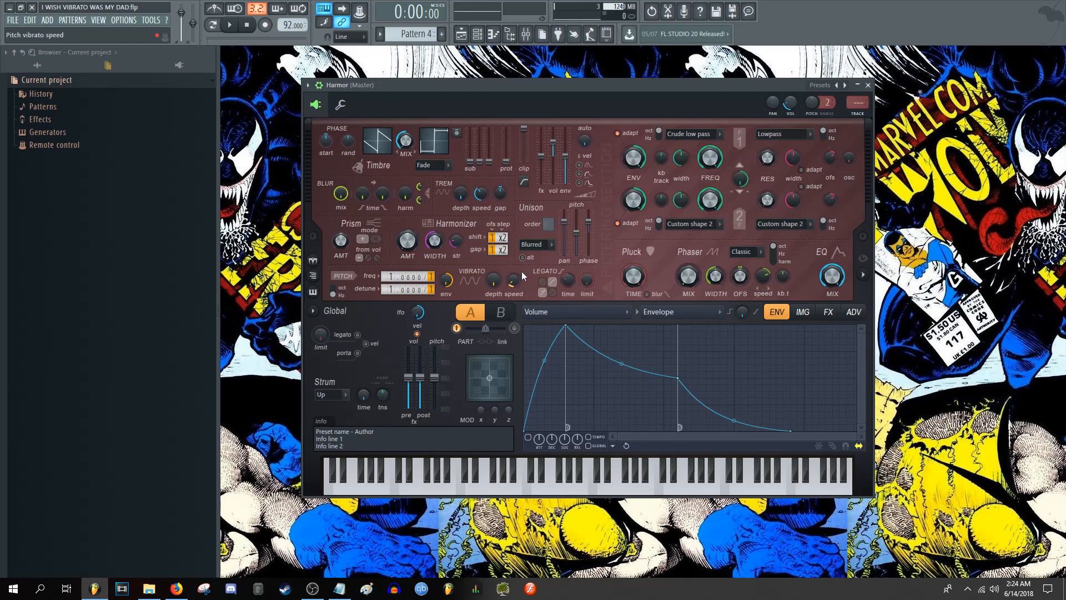
Adjust Harmor's vibrato speed and view the vibrato depth options before closing it
left_click(572, 486)
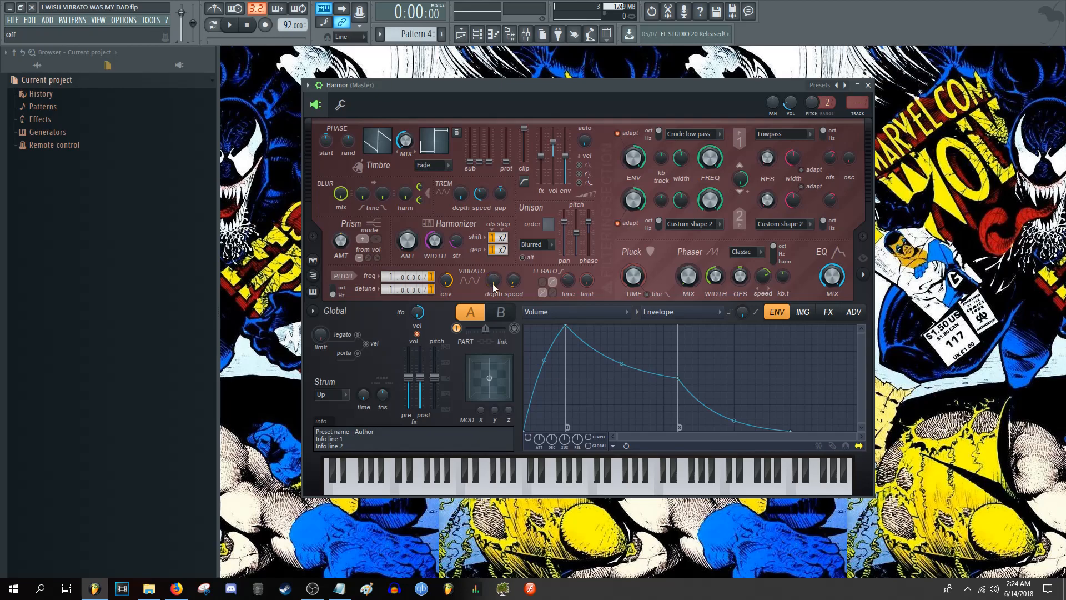
right_click(493, 282)
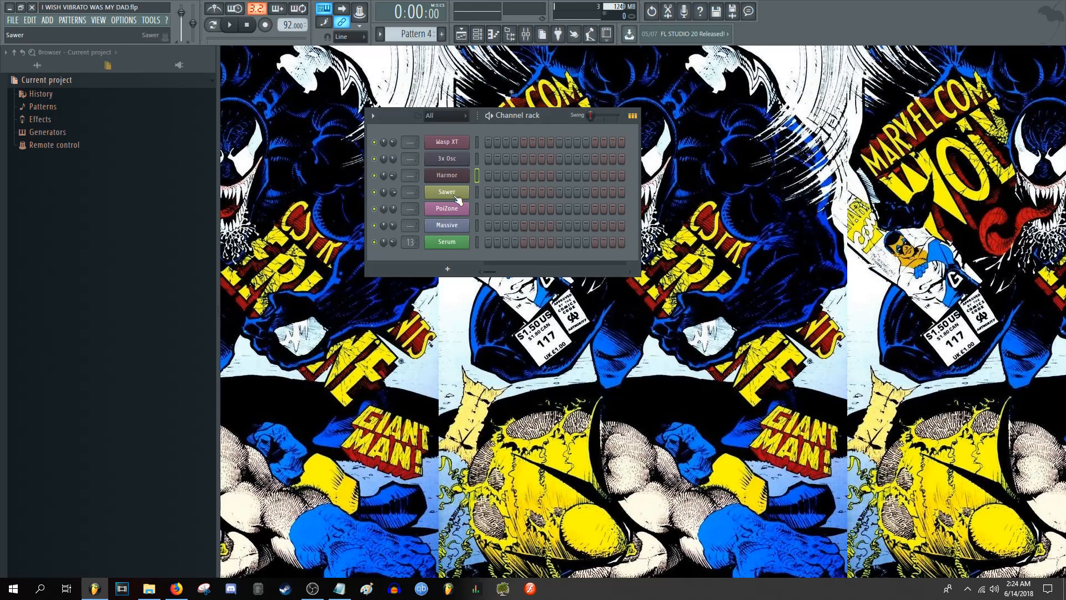
Open Sawer, adjust its LFO speed, and close it back to the channel rack
left_click(447, 191)
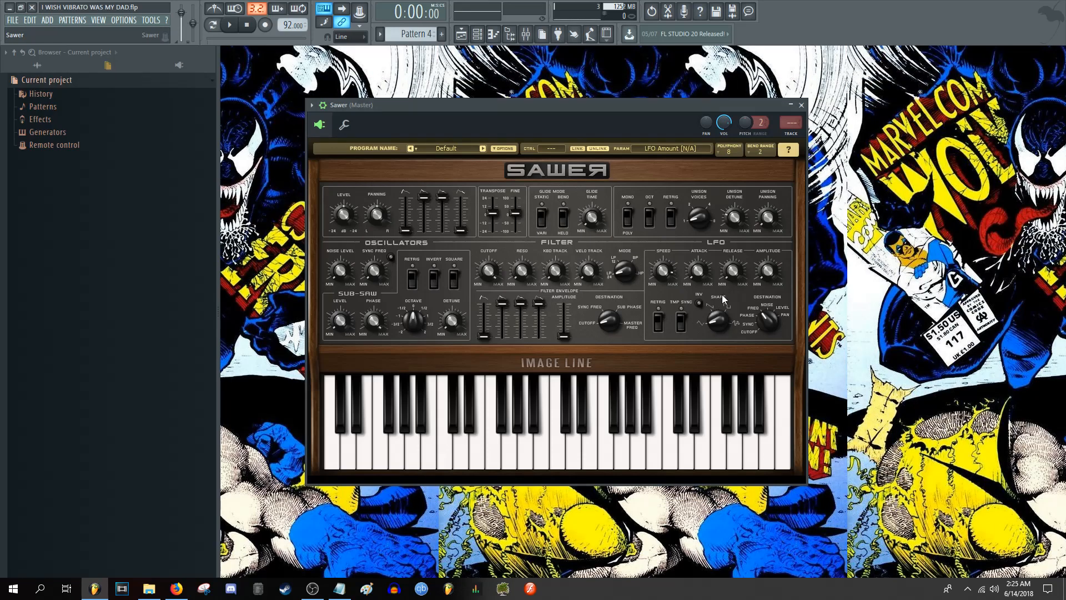
mouse_move(693, 255)
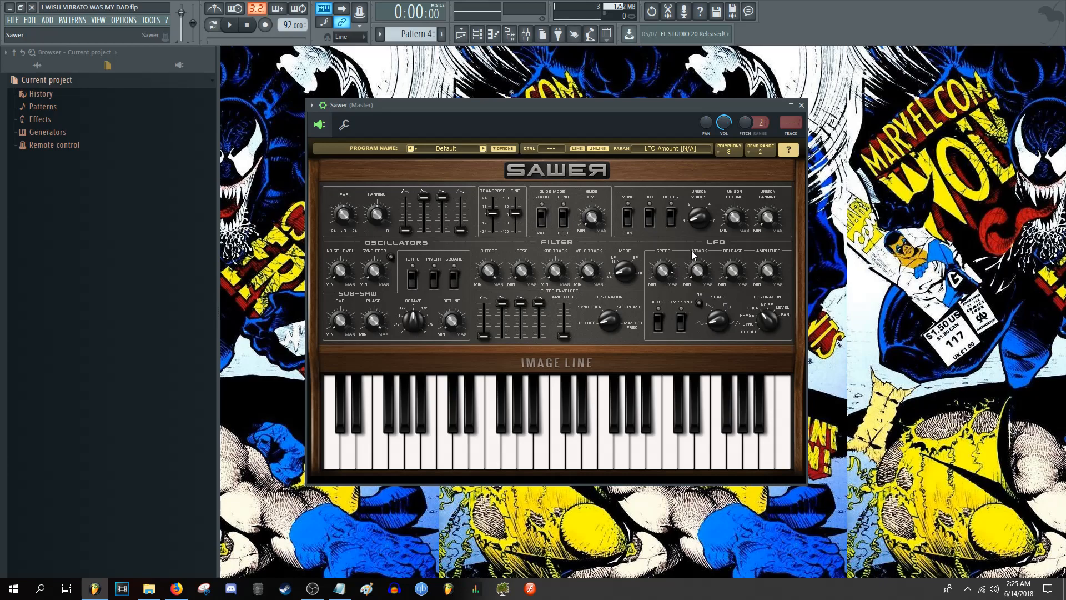
mouse_move(732, 261)
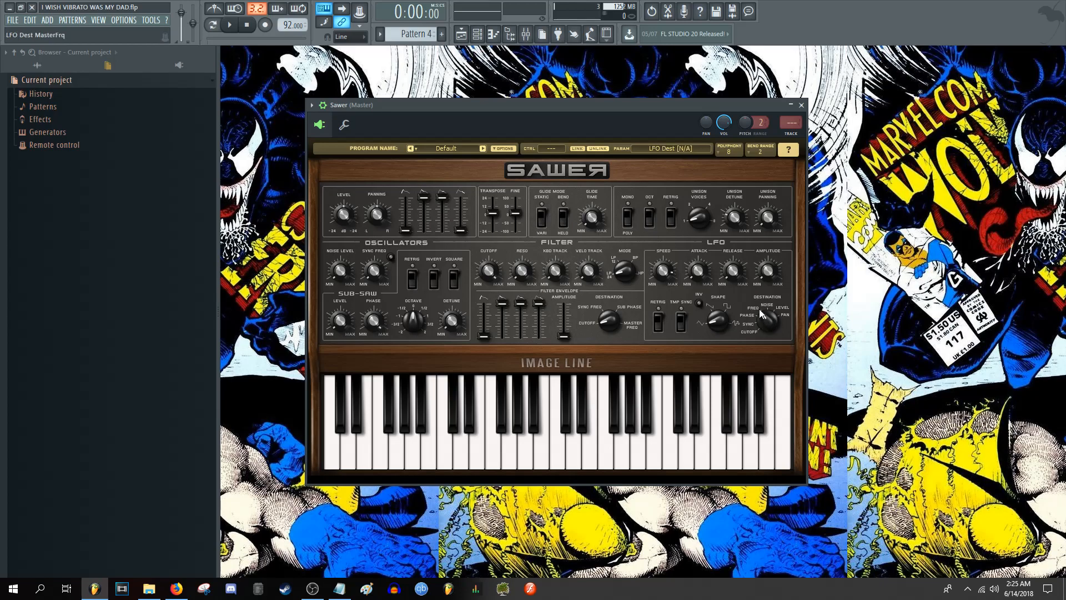
mouse_move(768, 305)
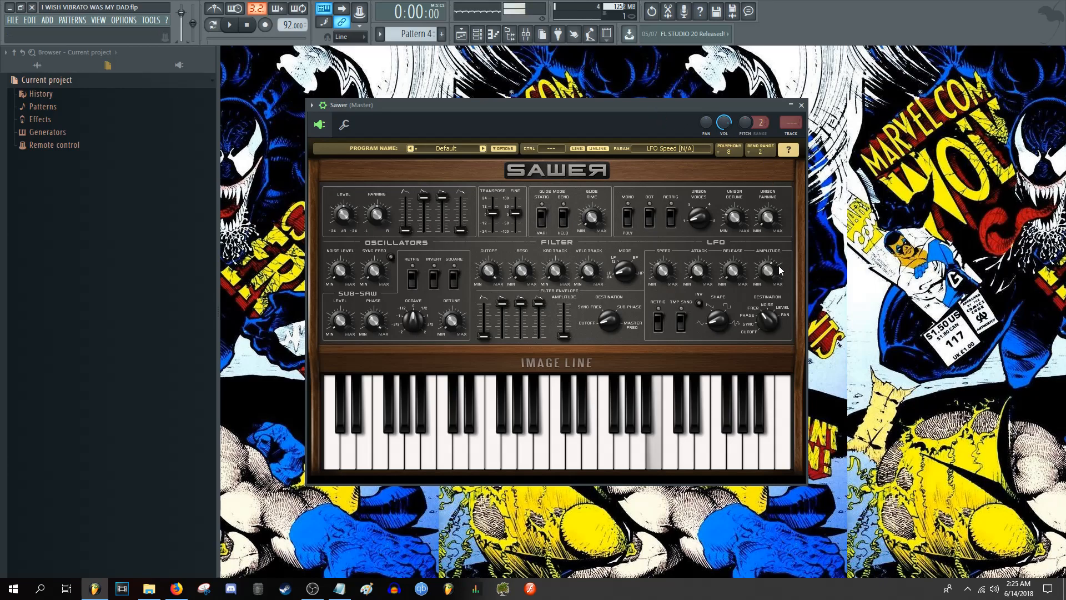
left_click_drag(658, 269, 659, 266)
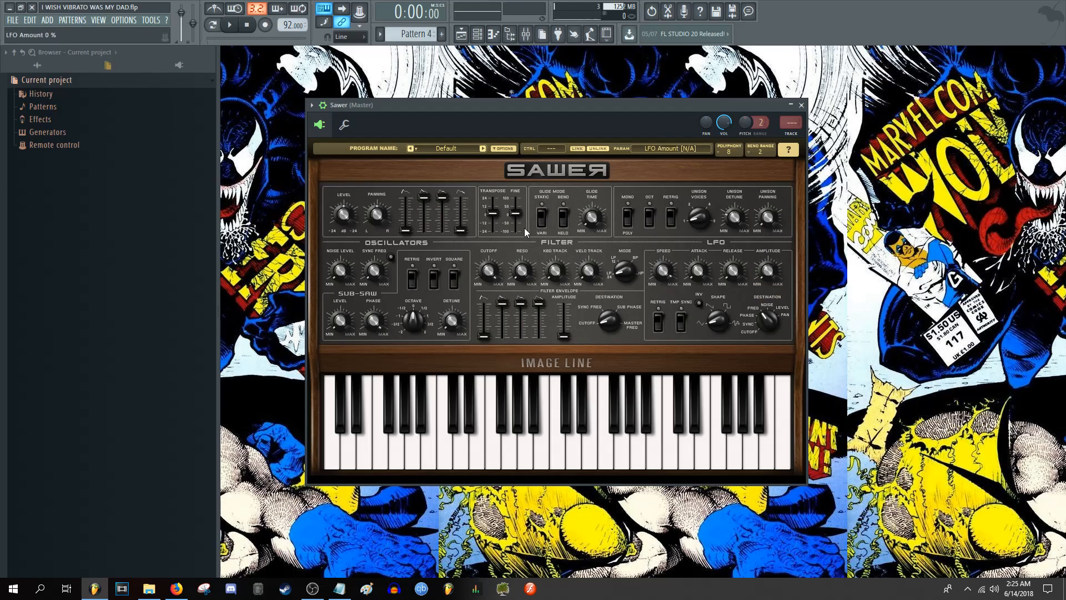
left_click(802, 105)
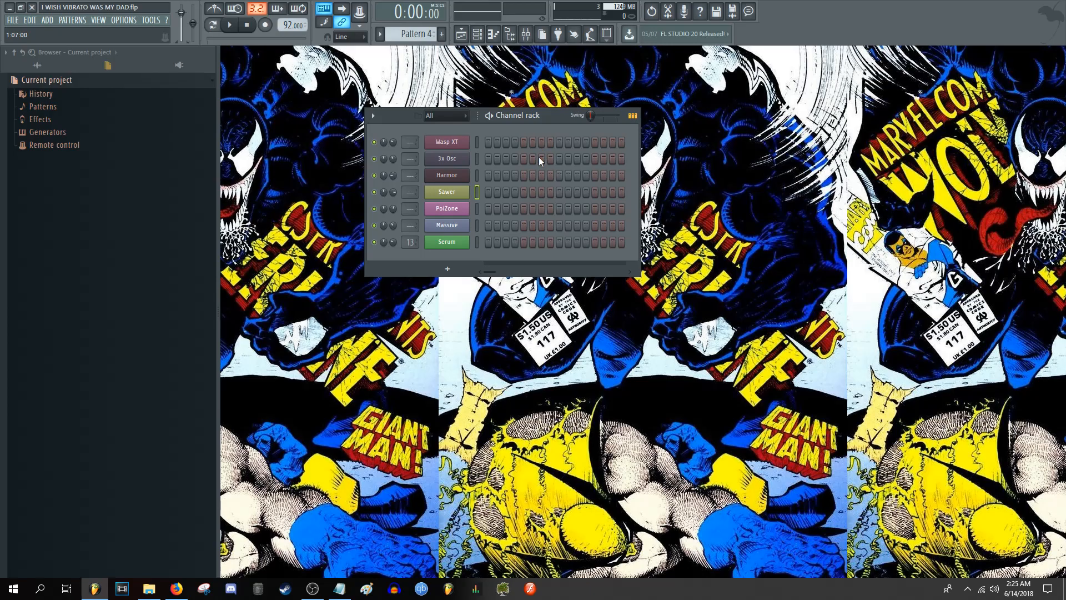
left_click(447, 209)
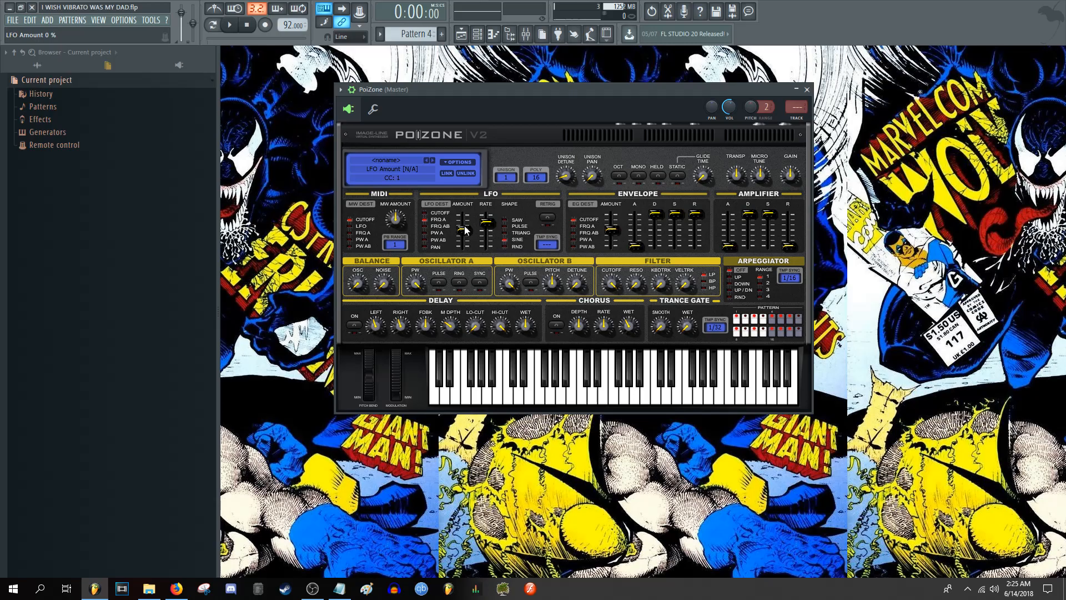
mouse_move(462, 234)
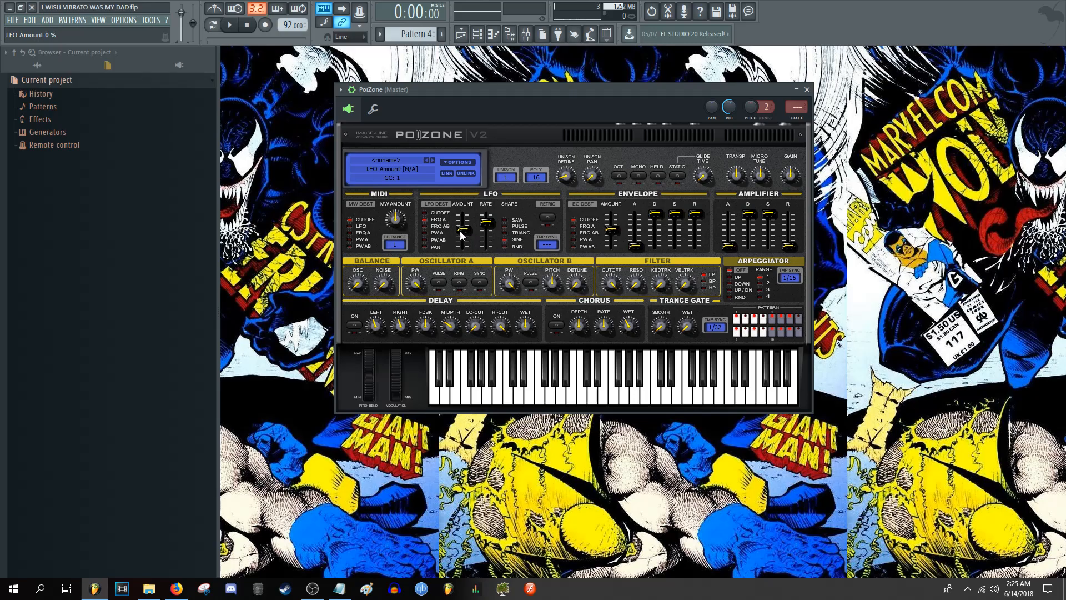
mouse_move(466, 232)
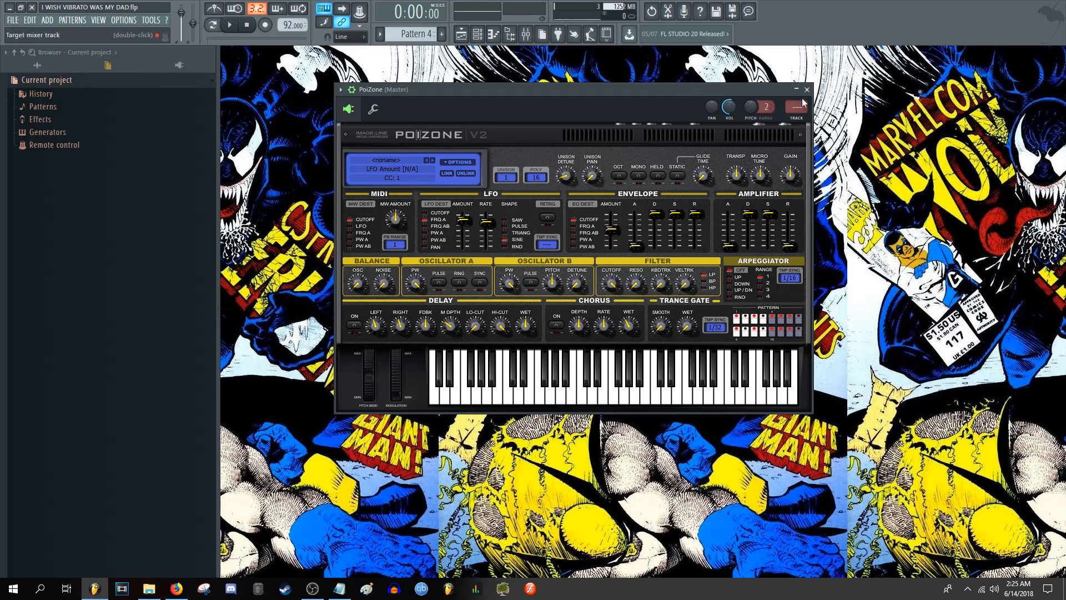
left_click(807, 89)
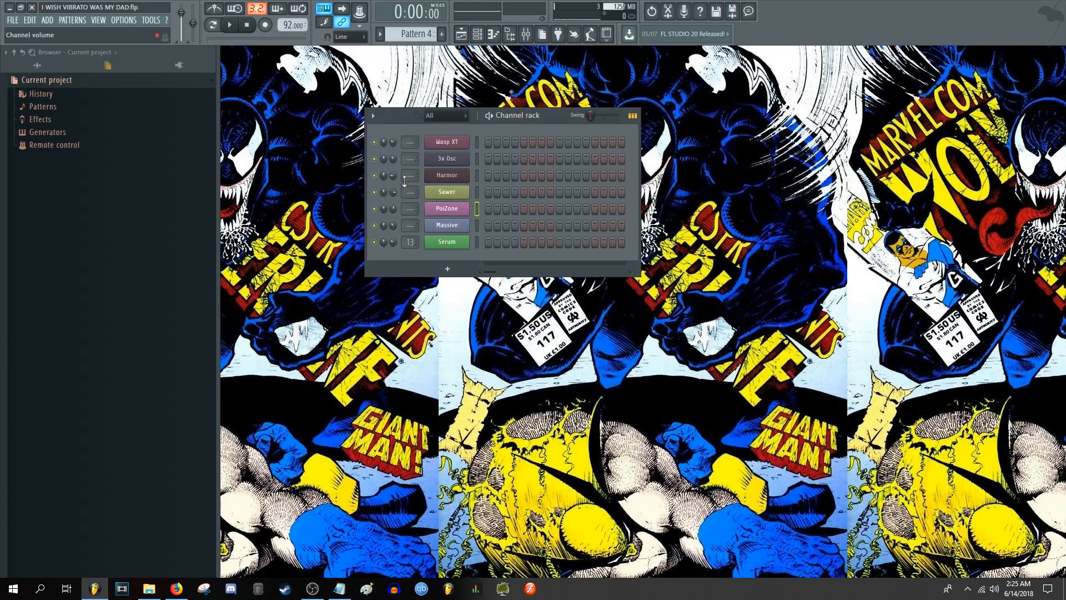
Open Massive and view the context options for the Filter 2 cutoff knob
left_click(446, 226)
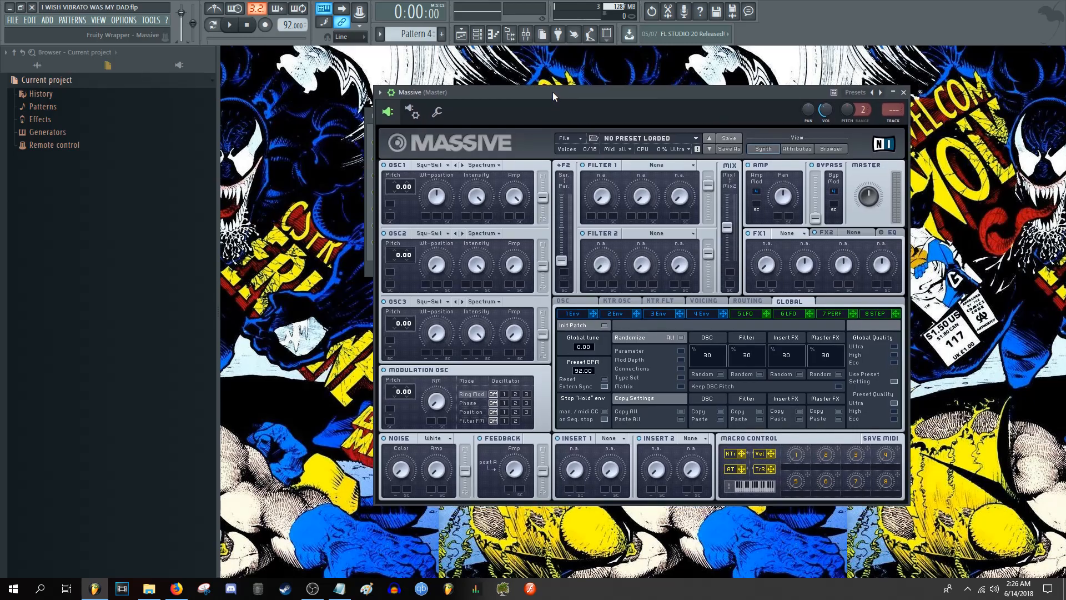
mouse_move(604, 267)
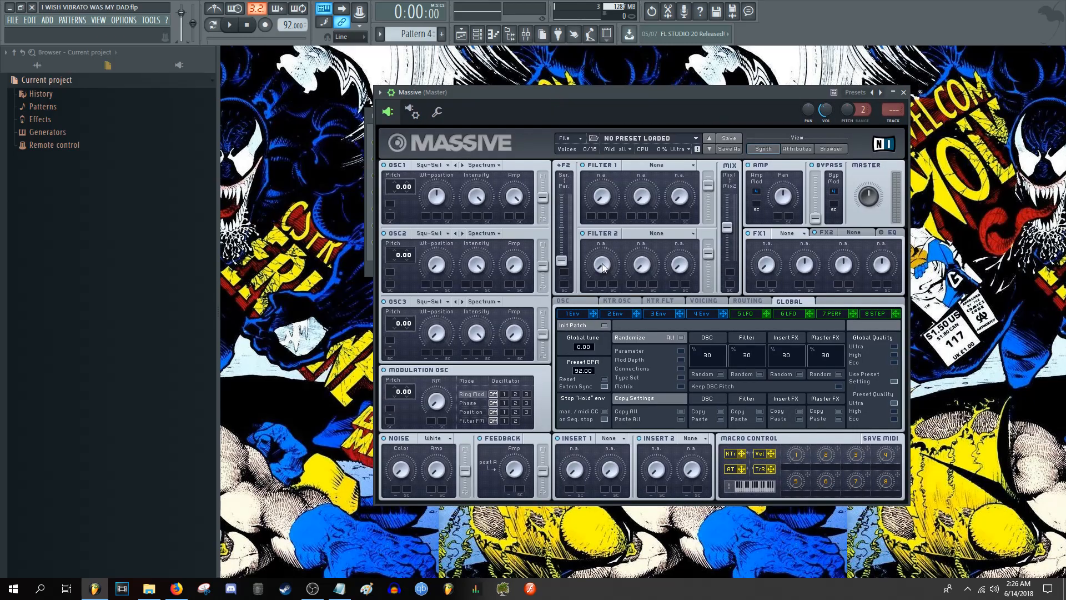
right_click(601, 266)
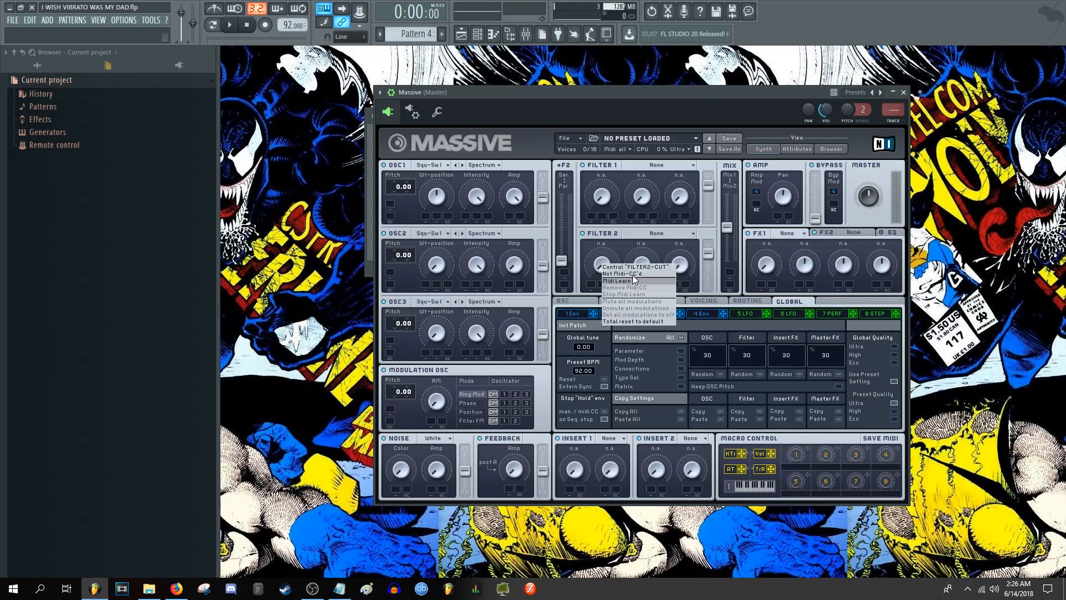
mouse_move(727, 295)
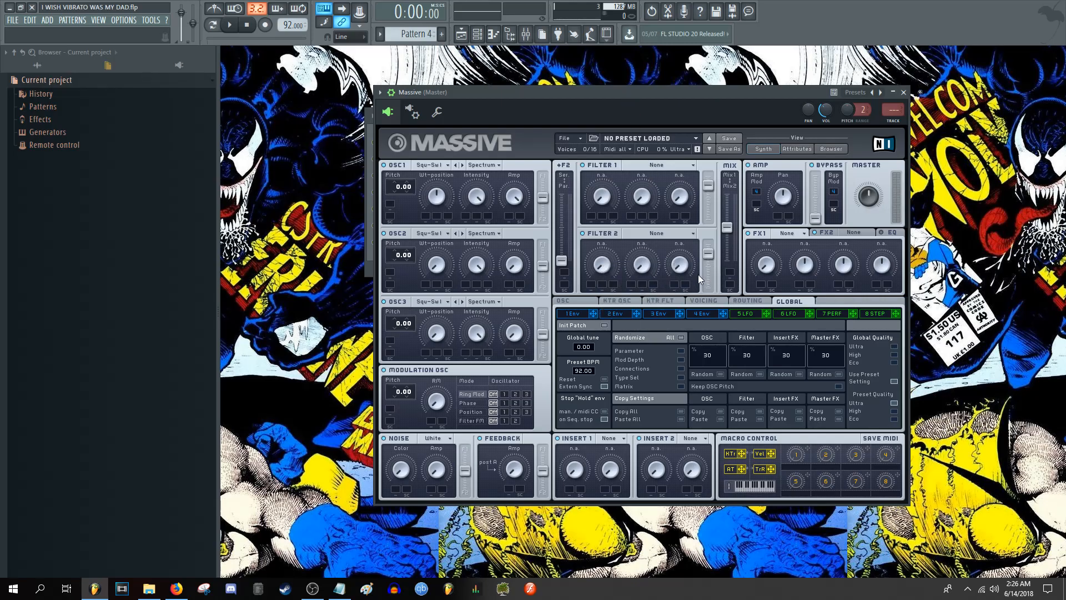
mouse_move(659, 336)
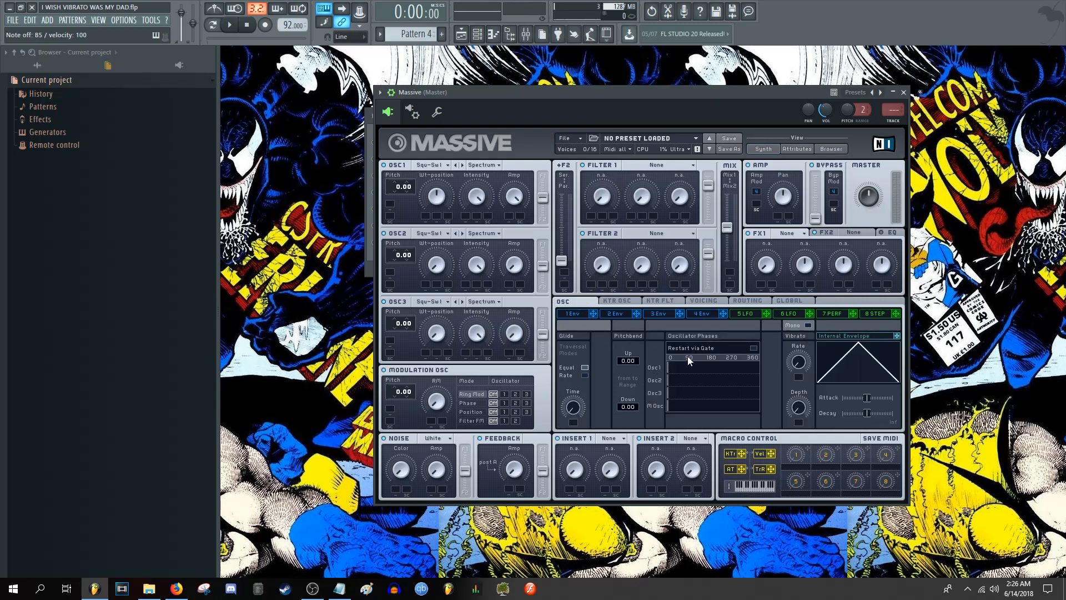
mouse_move(804, 342)
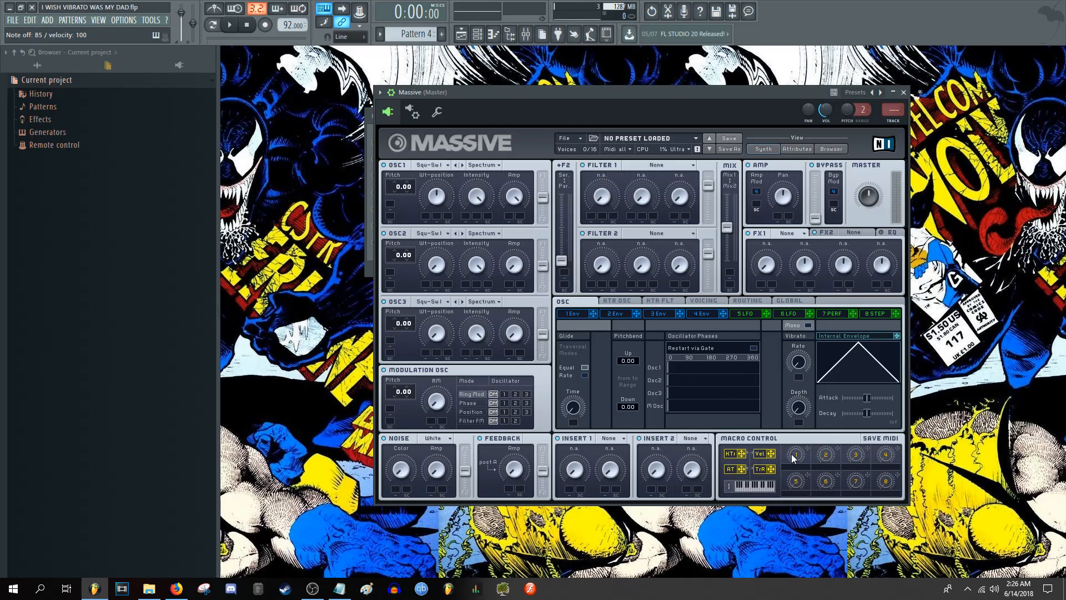
mouse_move(798, 462)
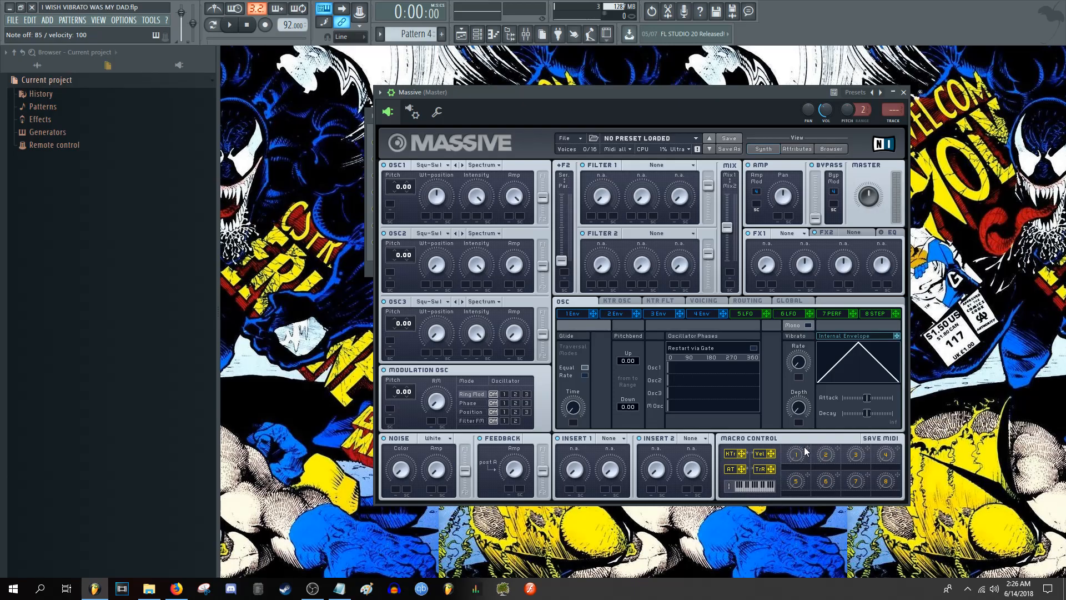
mouse_move(780, 370)
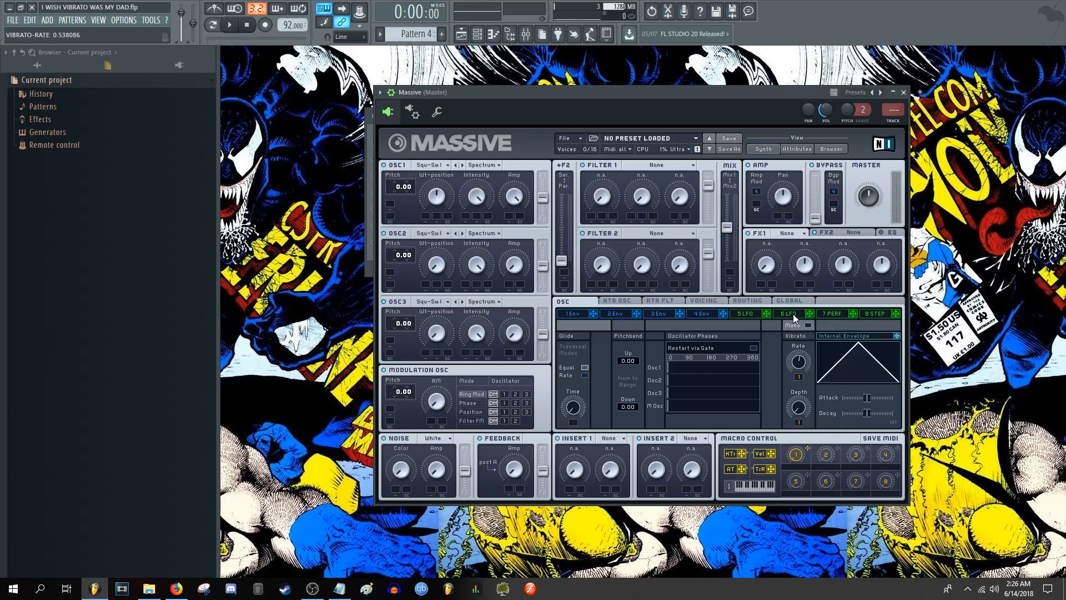
Link macro 1 to Massive's vibrato rate and depth and label it 'susamn'
left_click_drag(799, 360, 799, 377)
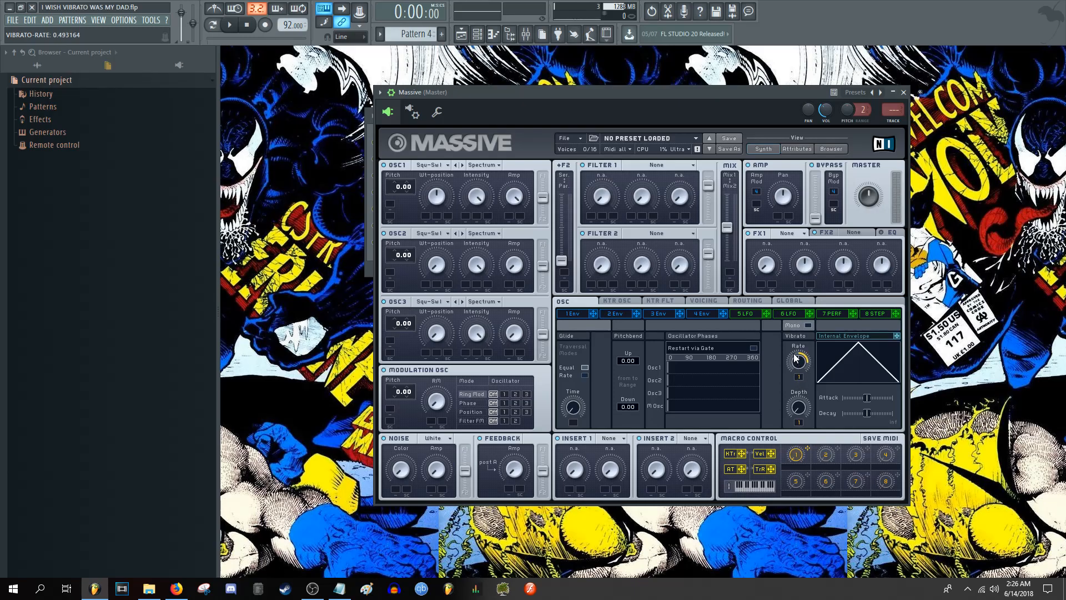
mouse_move(787, 403)
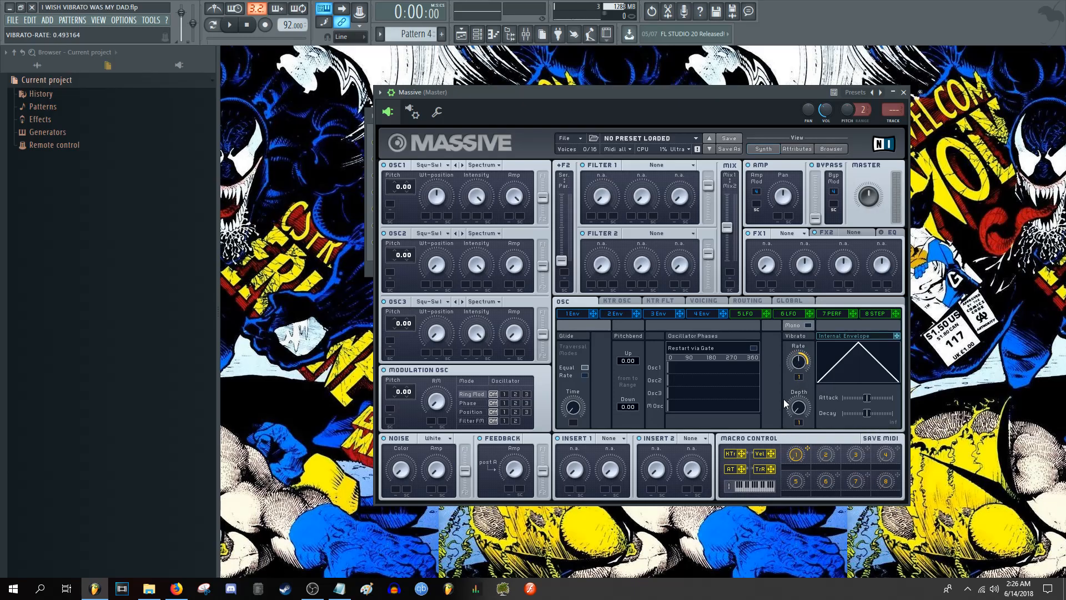
mouse_move(802, 428)
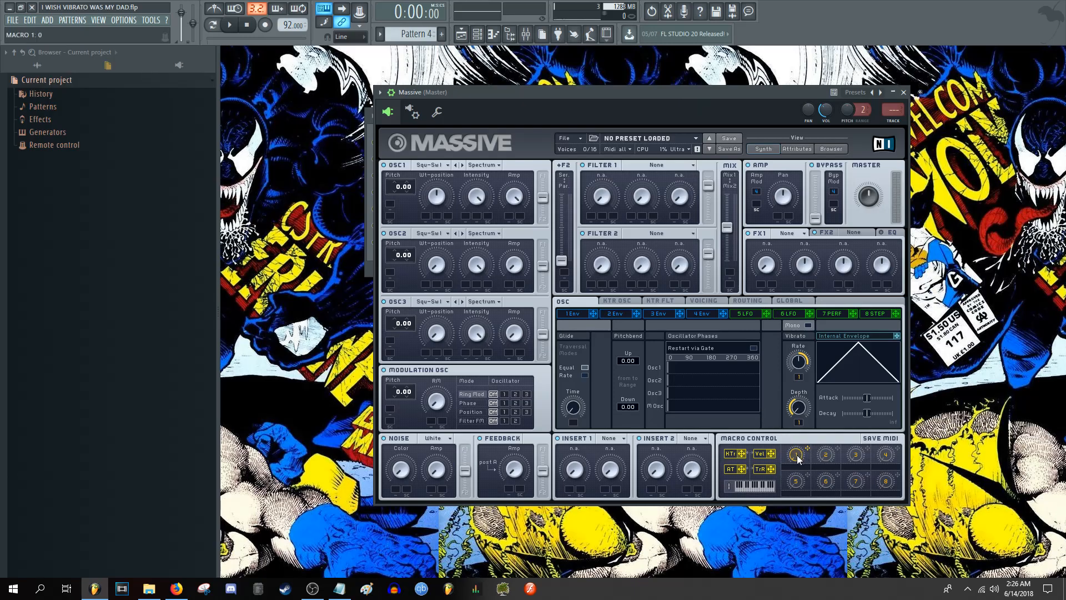
mouse_move(798, 468)
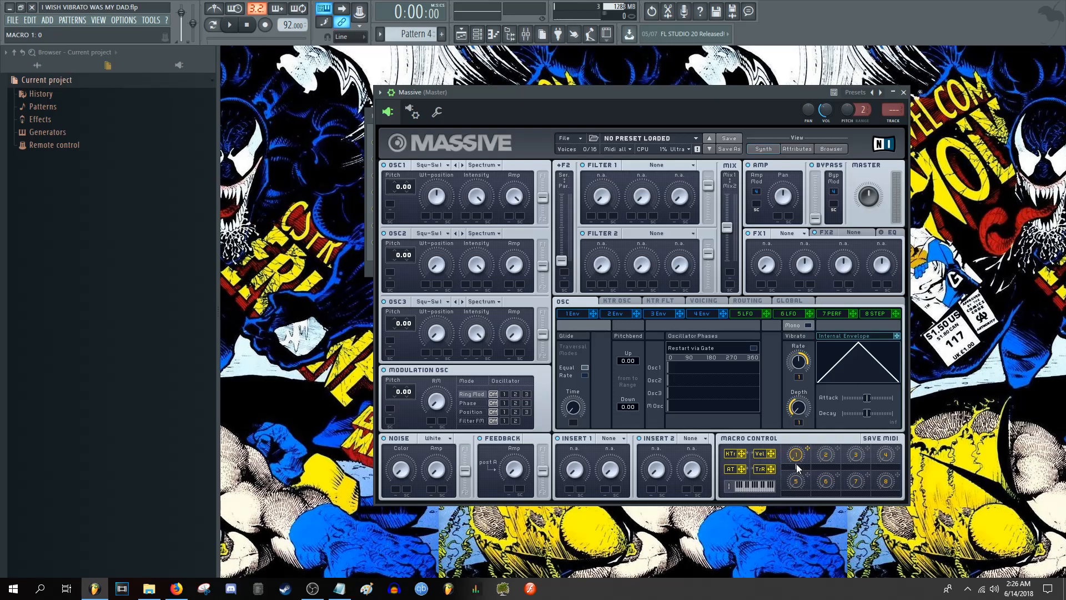
type("susamn")
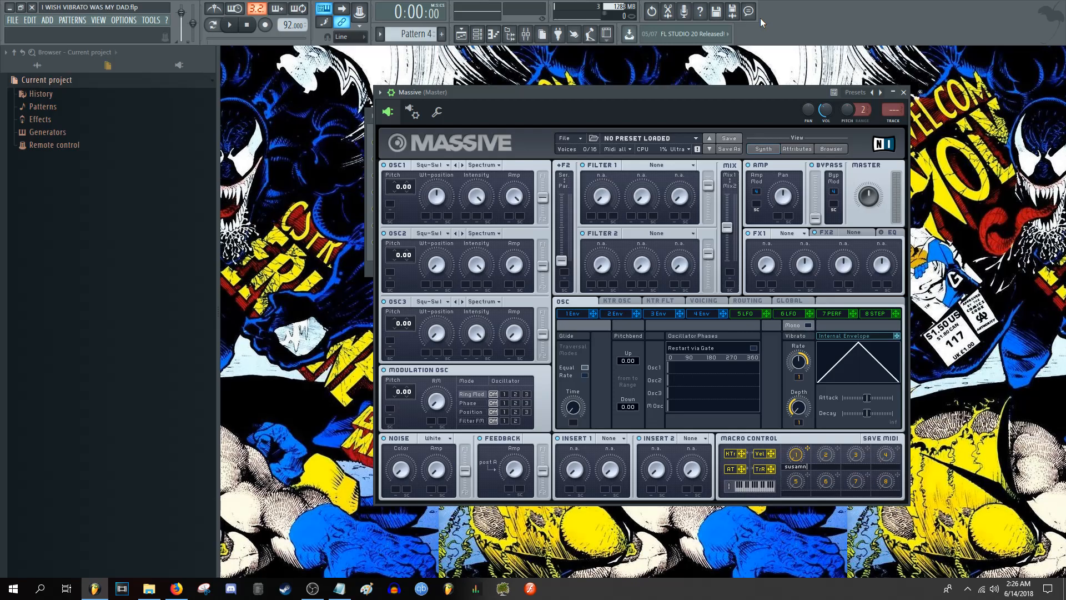
mouse_move(811, 459)
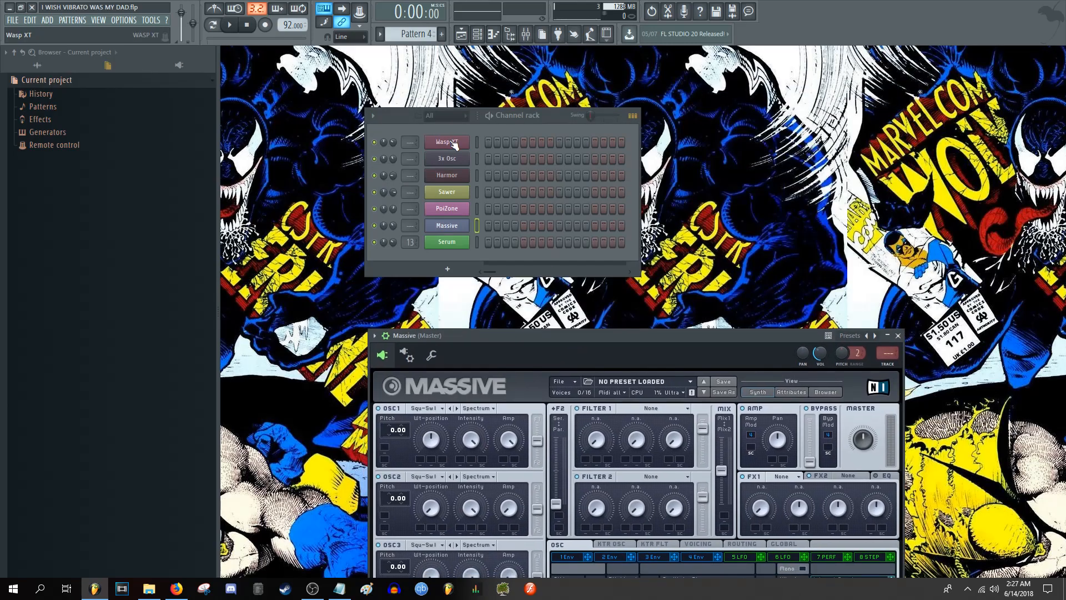
left_click(447, 142)
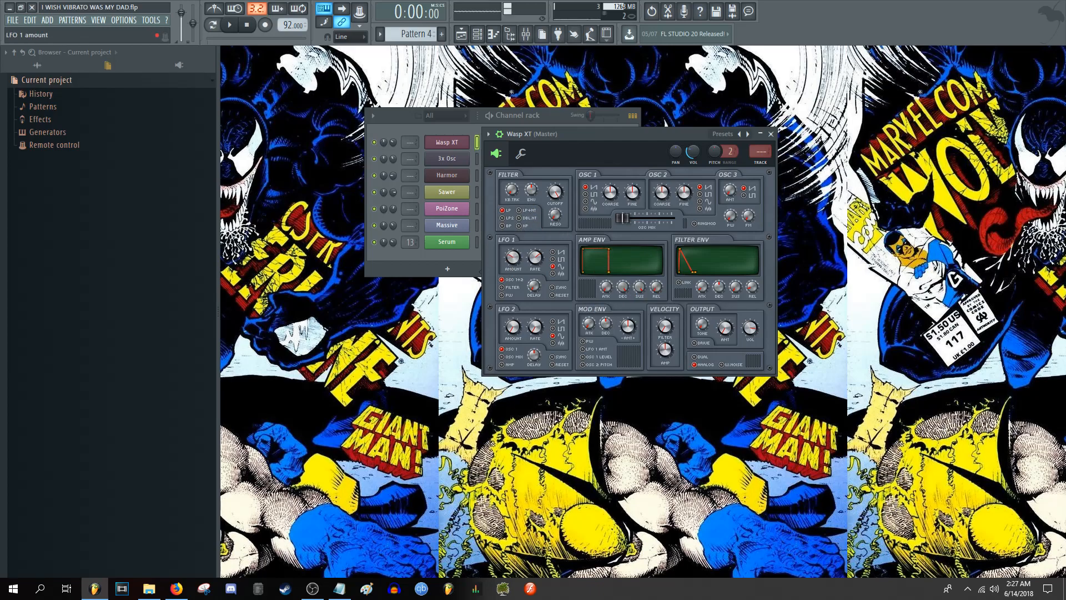
left_click(447, 225)
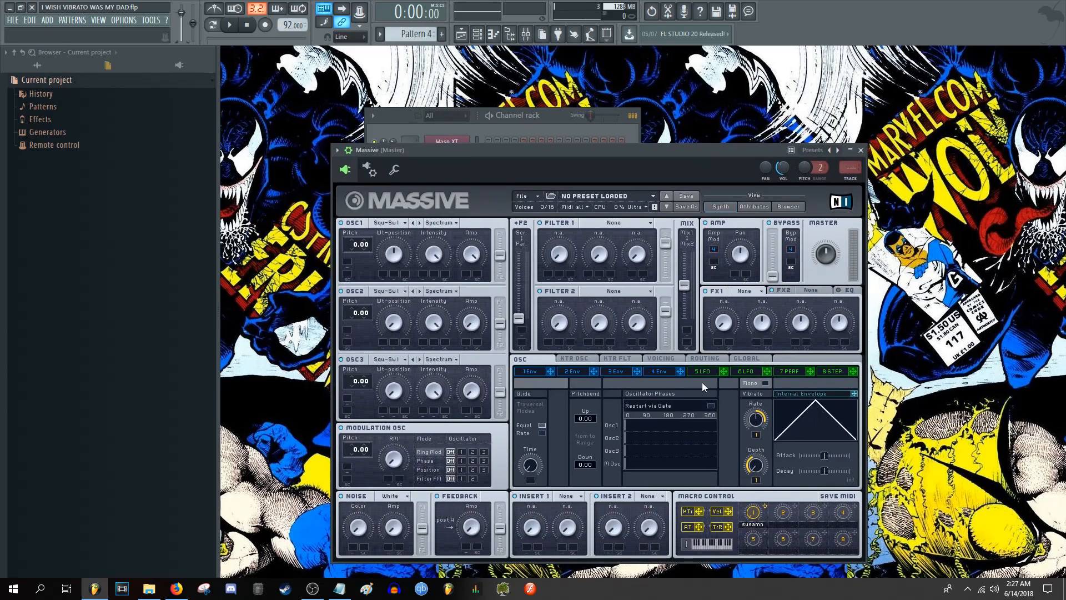
left_click(659, 371)
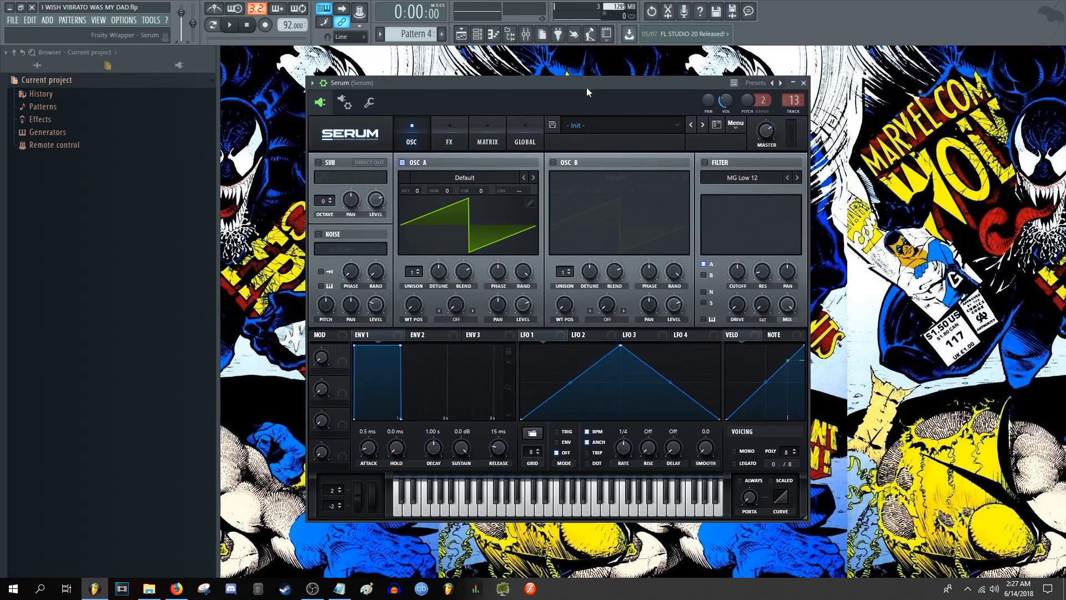
mouse_move(615, 290)
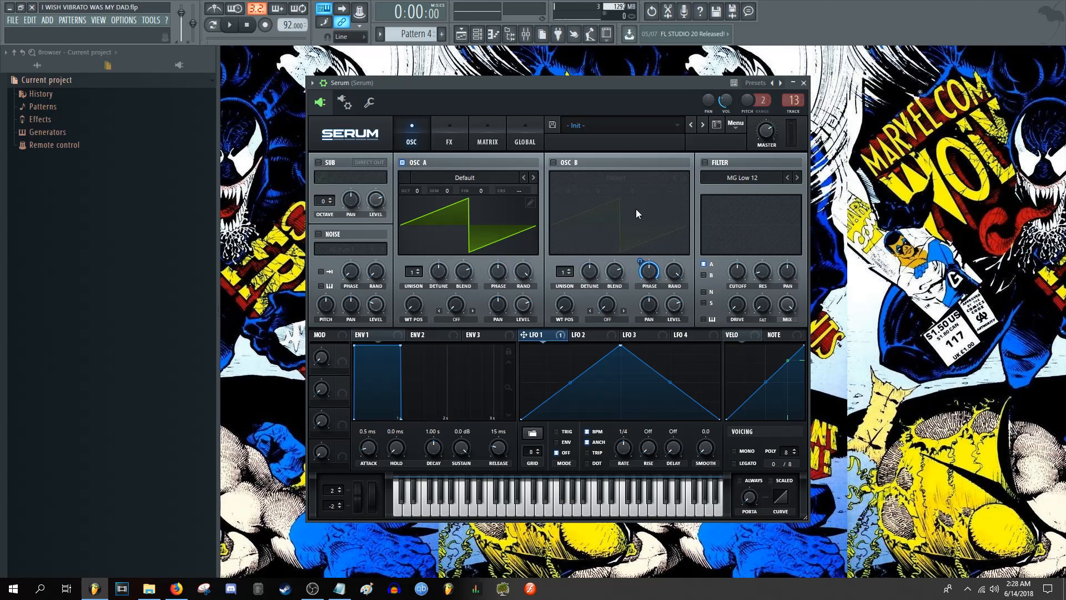
mouse_move(557, 322)
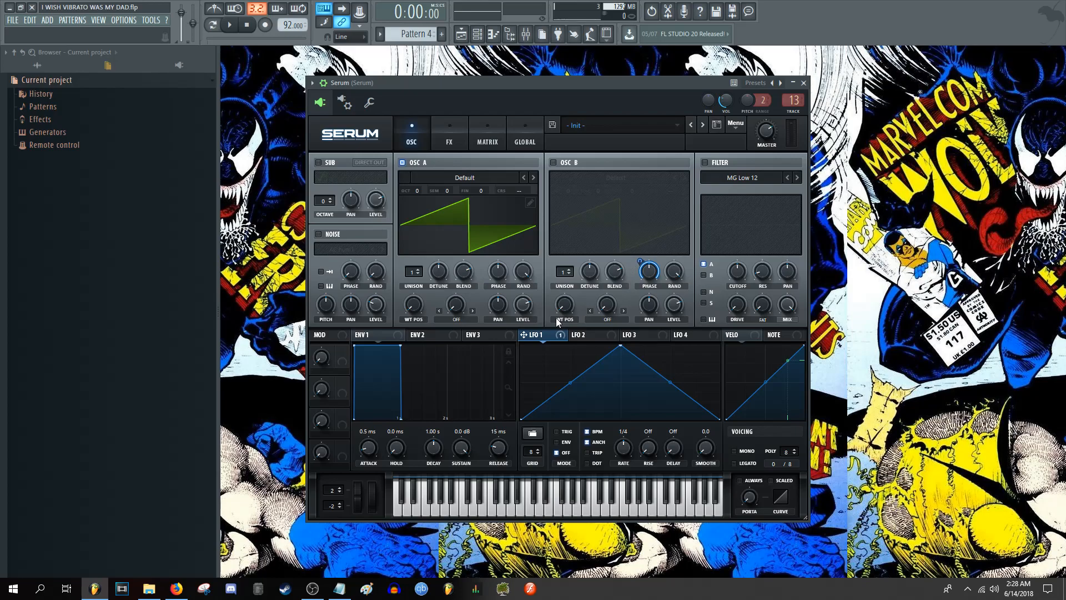
mouse_move(564, 306)
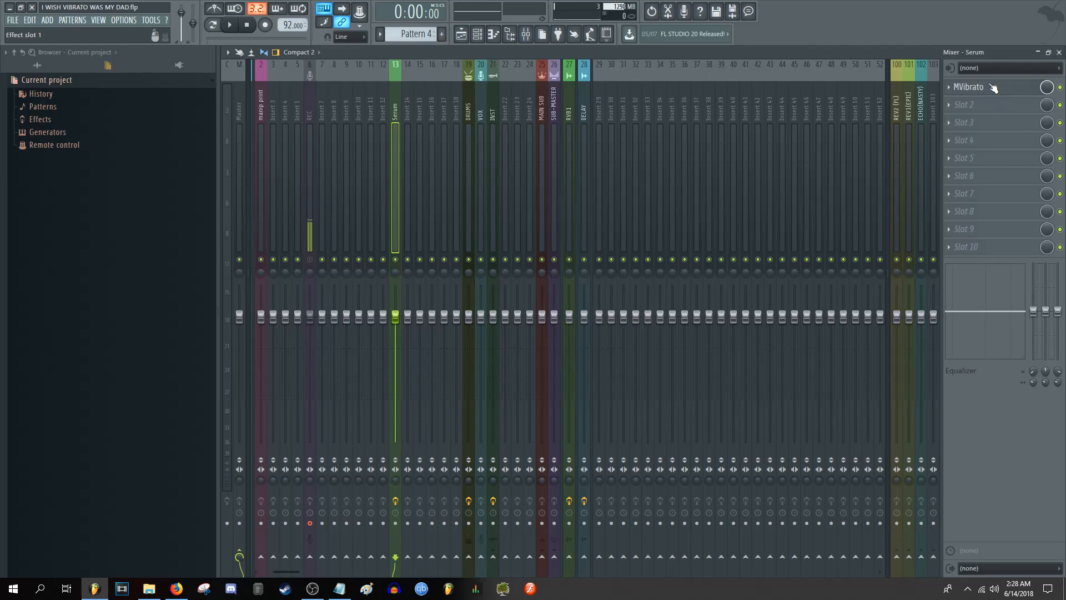
Open the MVibrato effect on the Serum mixer track, depth at 0%
left_click(968, 86)
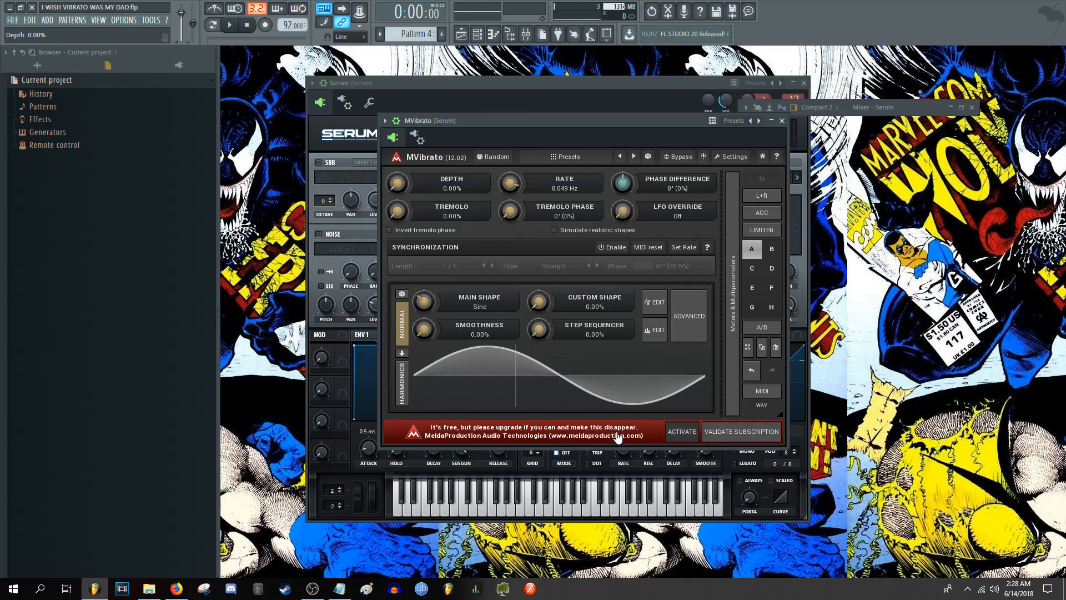
mouse_move(450, 172)
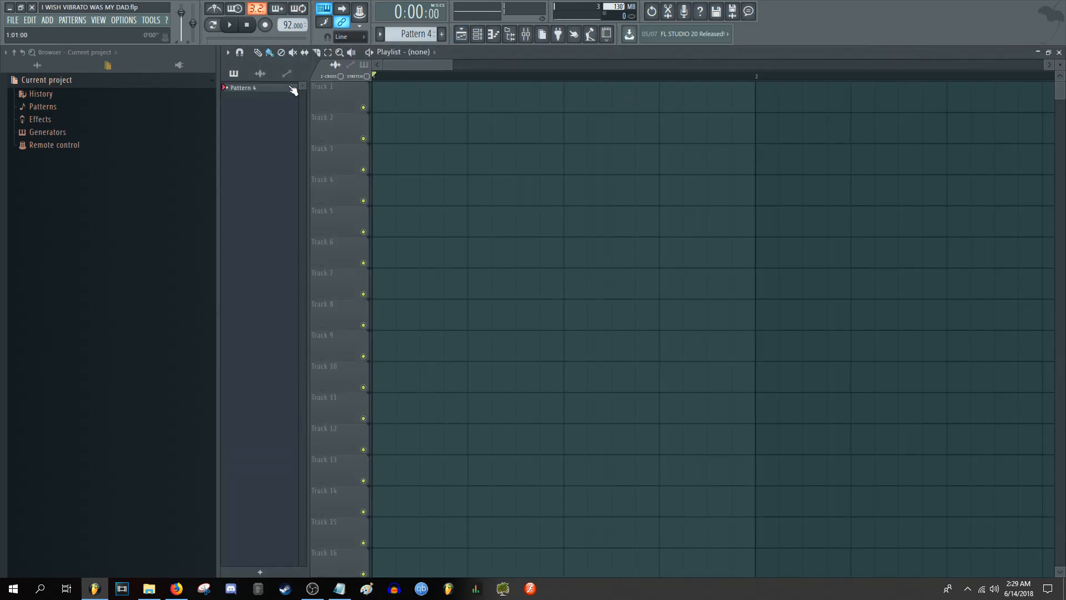
Record audio straight into the playlist as a clip on Track 1 and stop
left_click(262, 24)
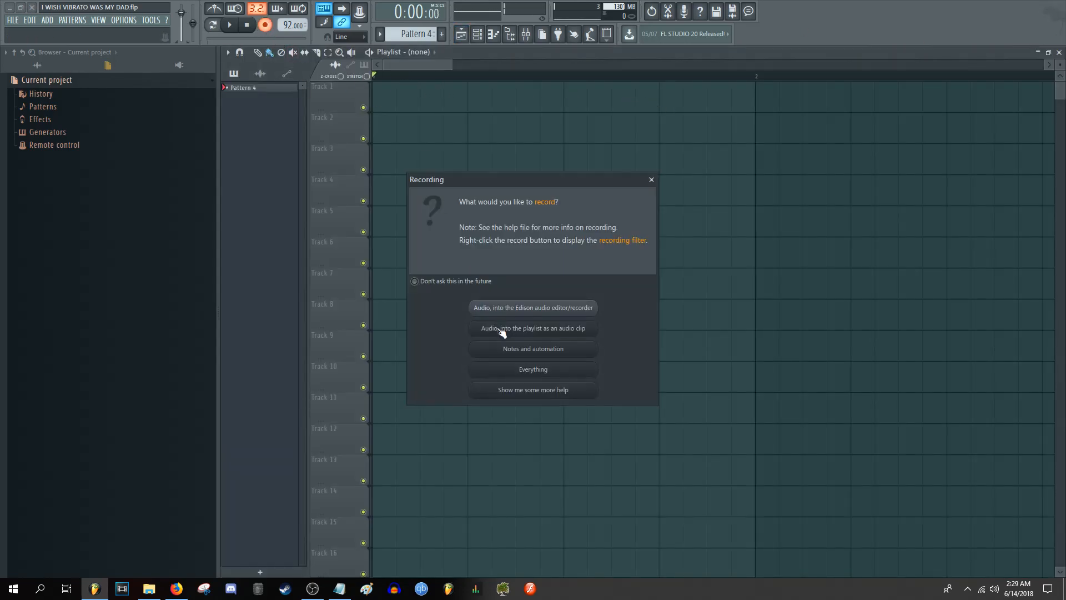
left_click(534, 327)
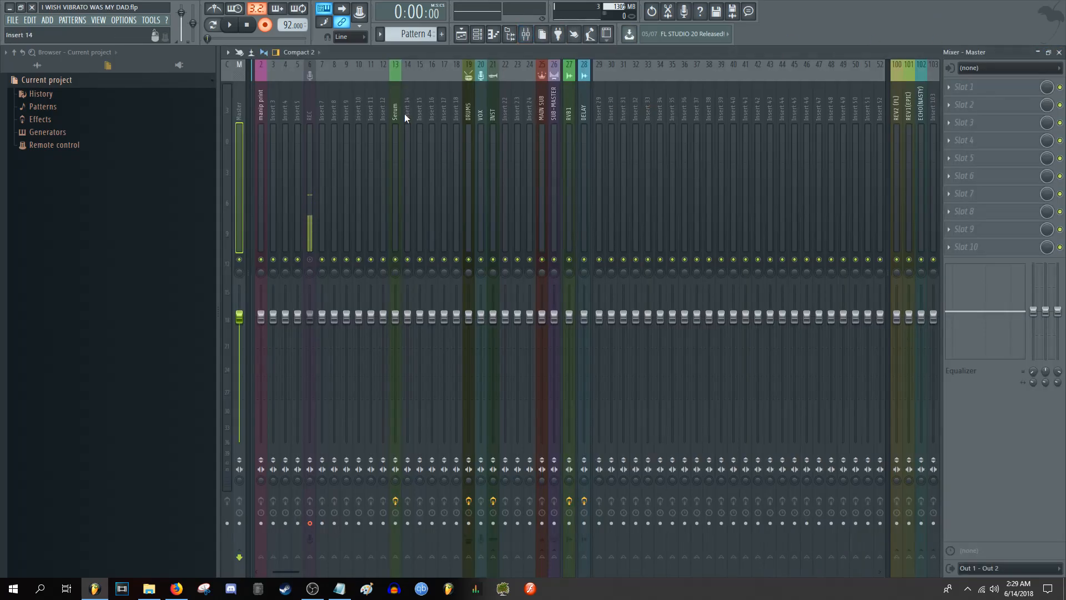
left_click(395, 111)
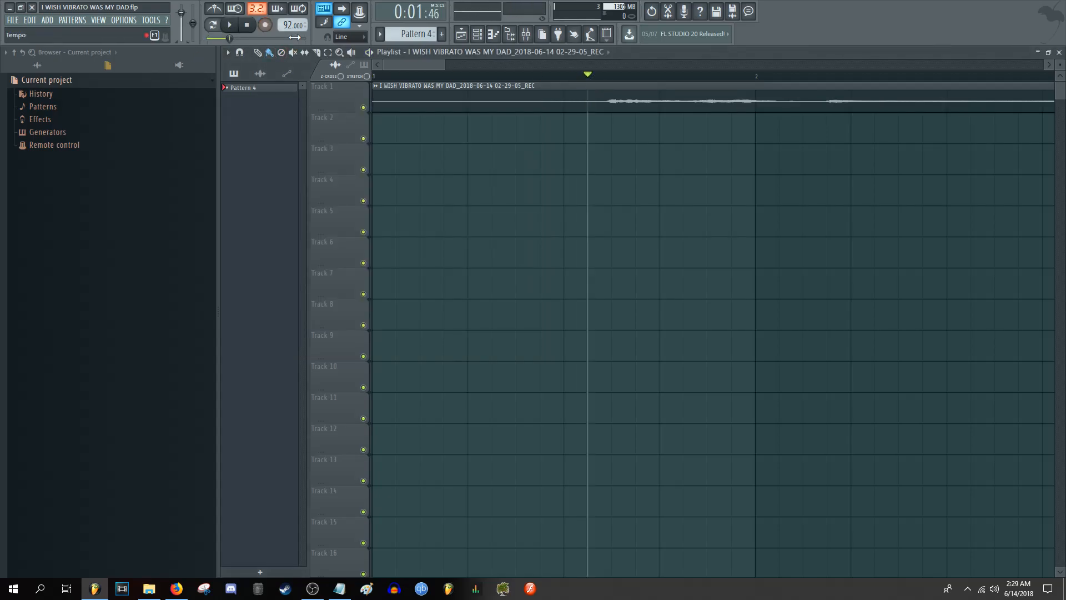
Play the project and raise MVibrato's depth on the Serum track to roughly 57%
left_click(228, 25)
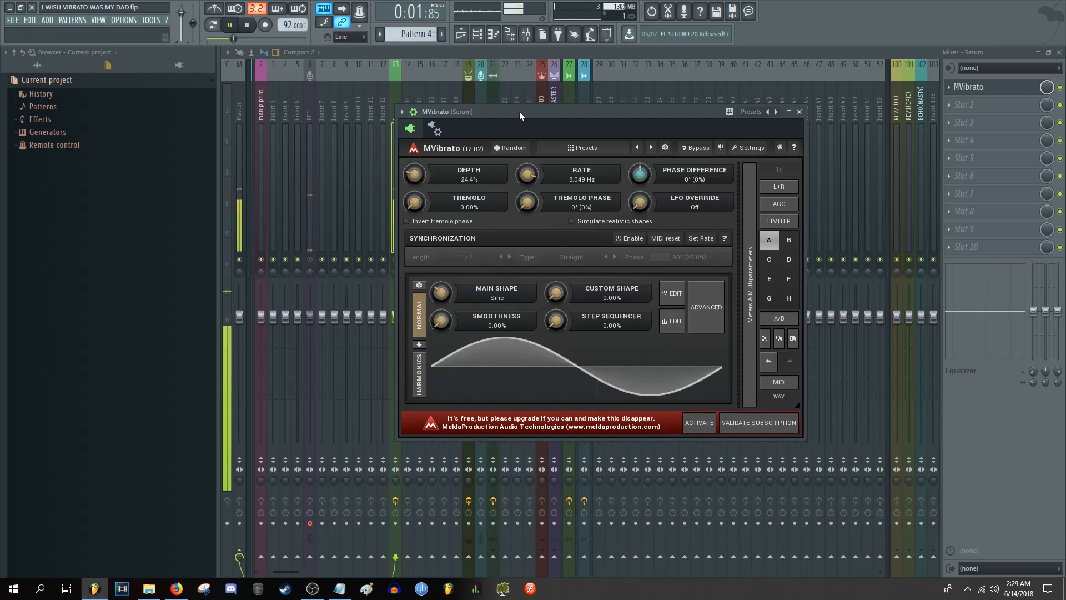
left_click_drag(415, 174, 414, 156)
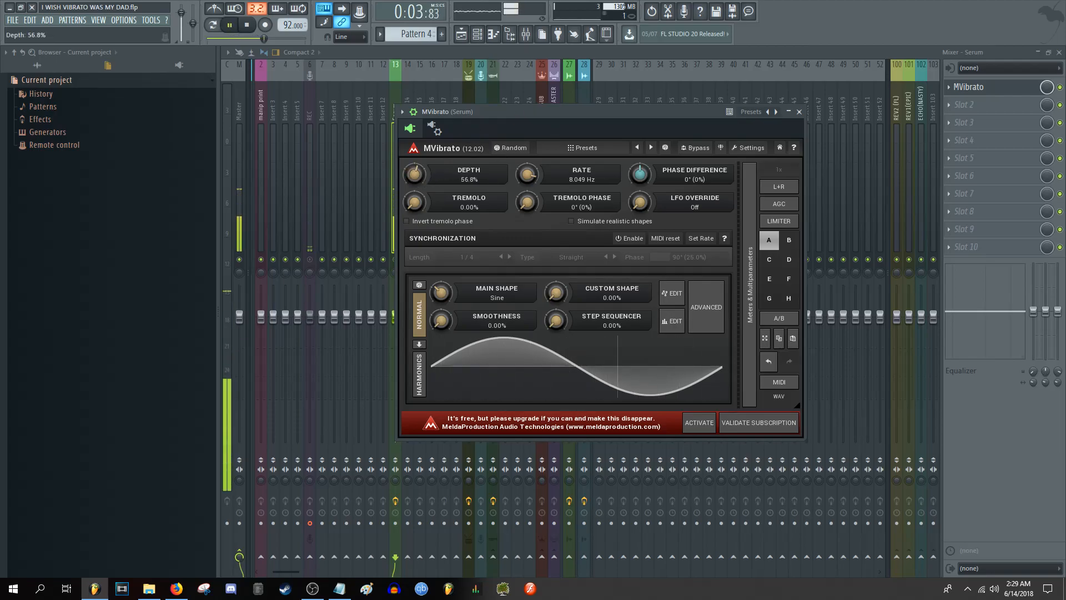
left_click_drag(414, 173, 415, 183)
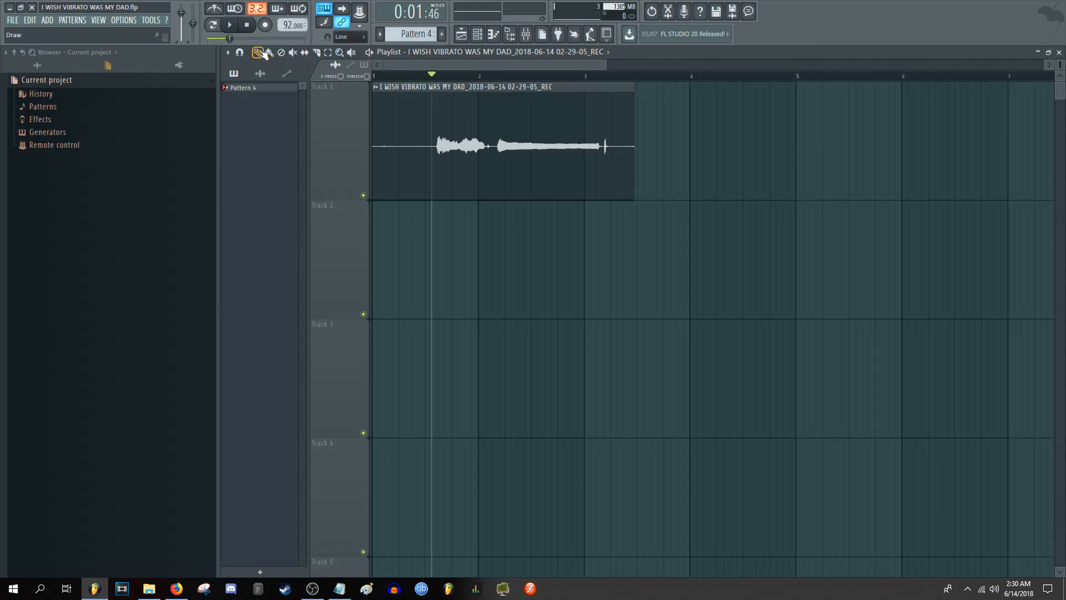
Close 3x Osc, bring up MVibrato on the Serum insert and set its depth to about 46%
left_click(229, 24)
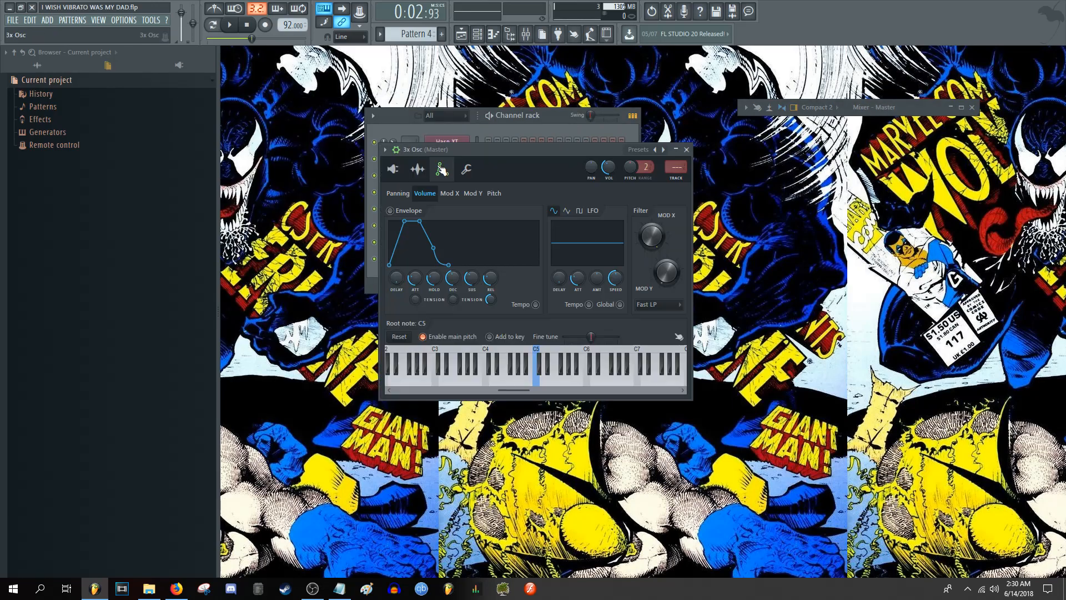
left_click(393, 169)
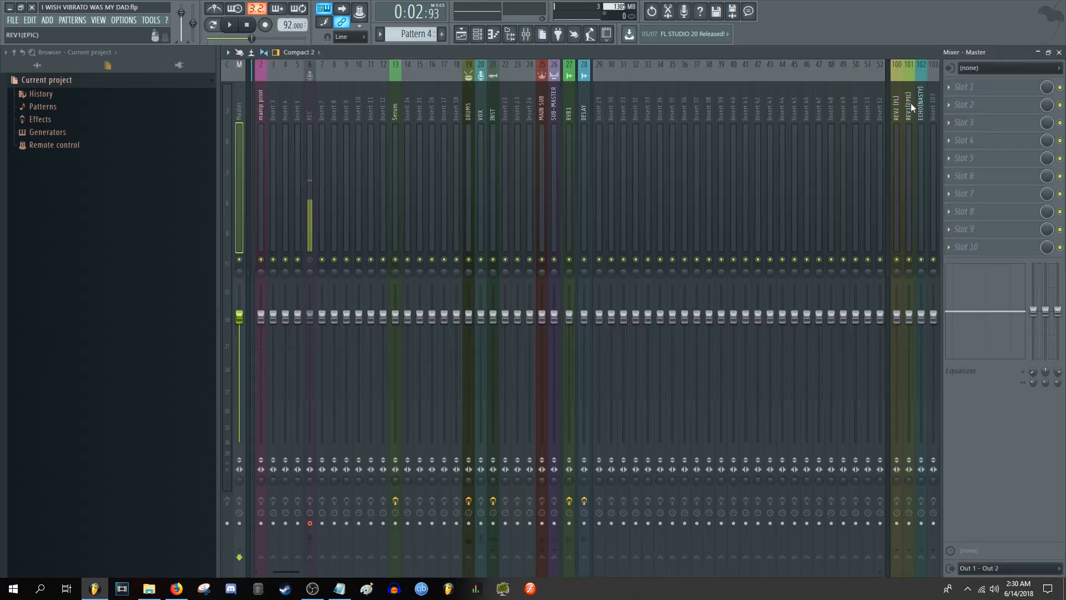
left_click(395, 111)
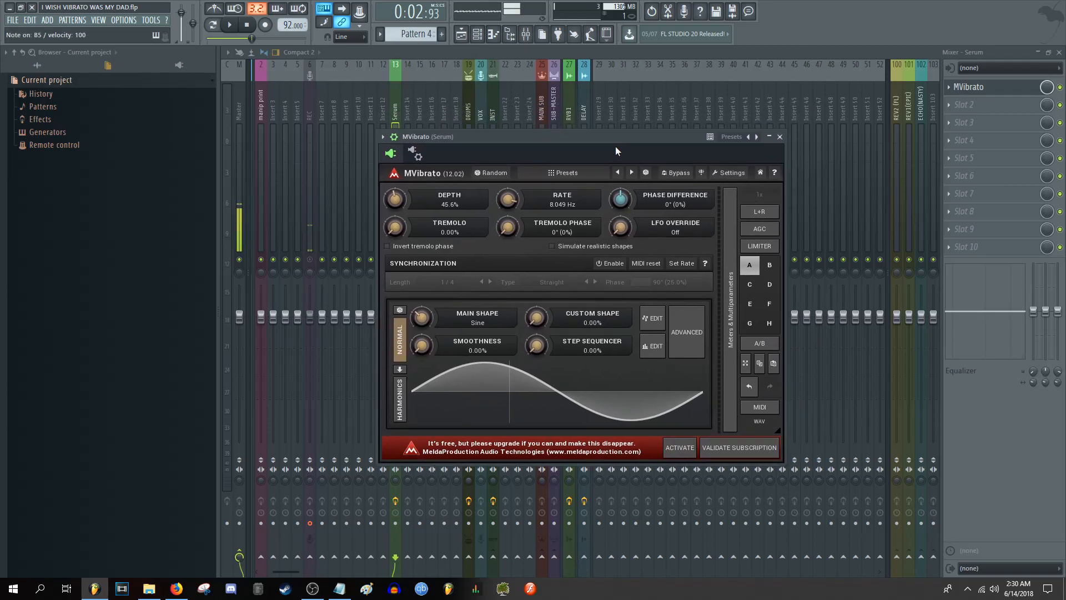
left_click_drag(395, 197, 396, 184)
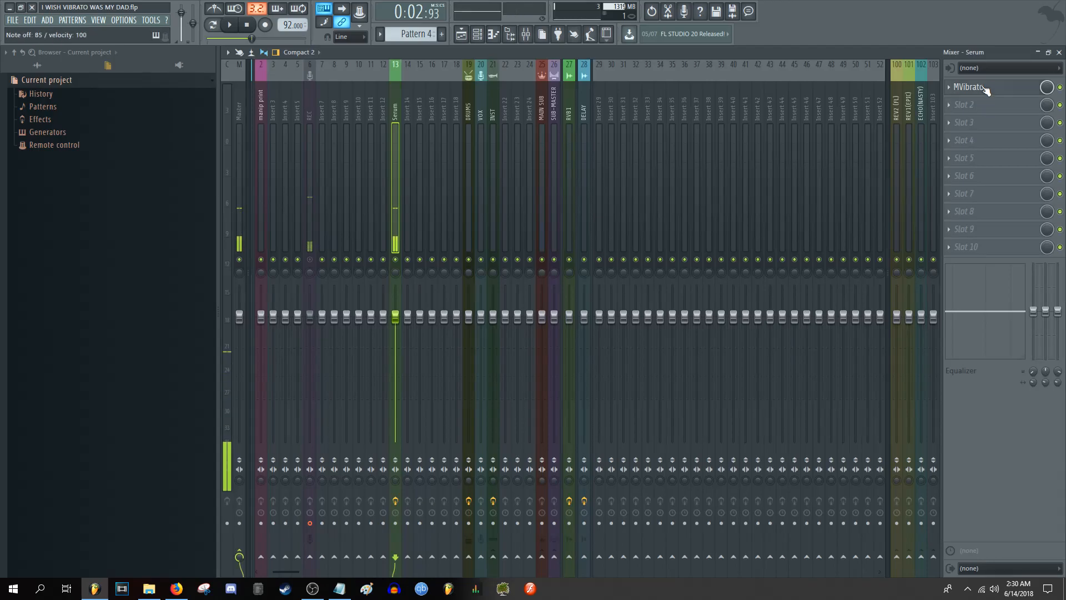
Set MVibrato on Serum to 64.8% depth and a 3.542 Hz rate
left_click(979, 86)
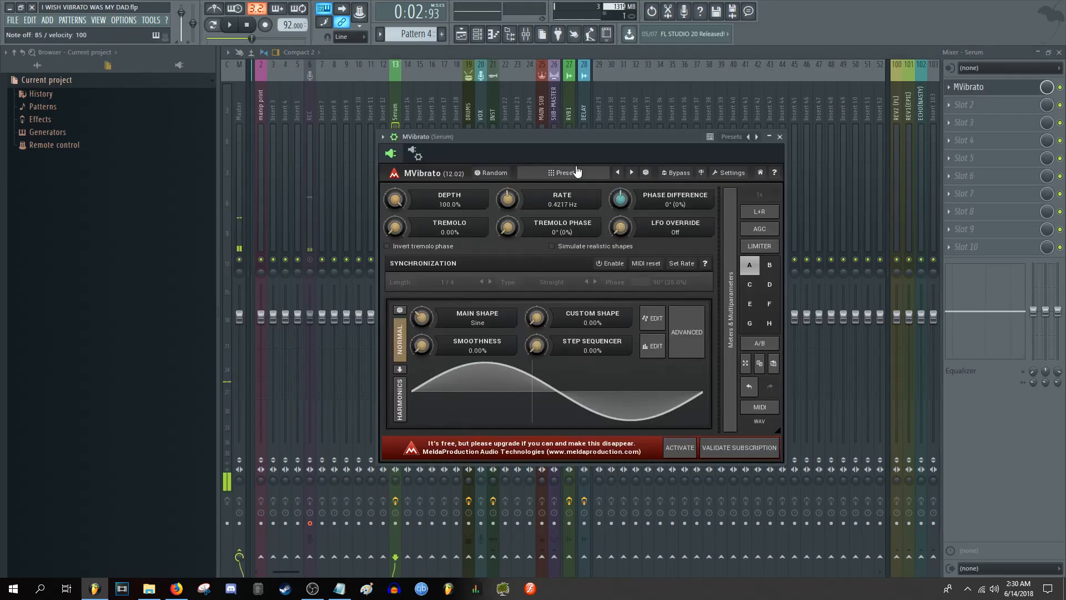
left_click_drag(508, 198, 508, 170)
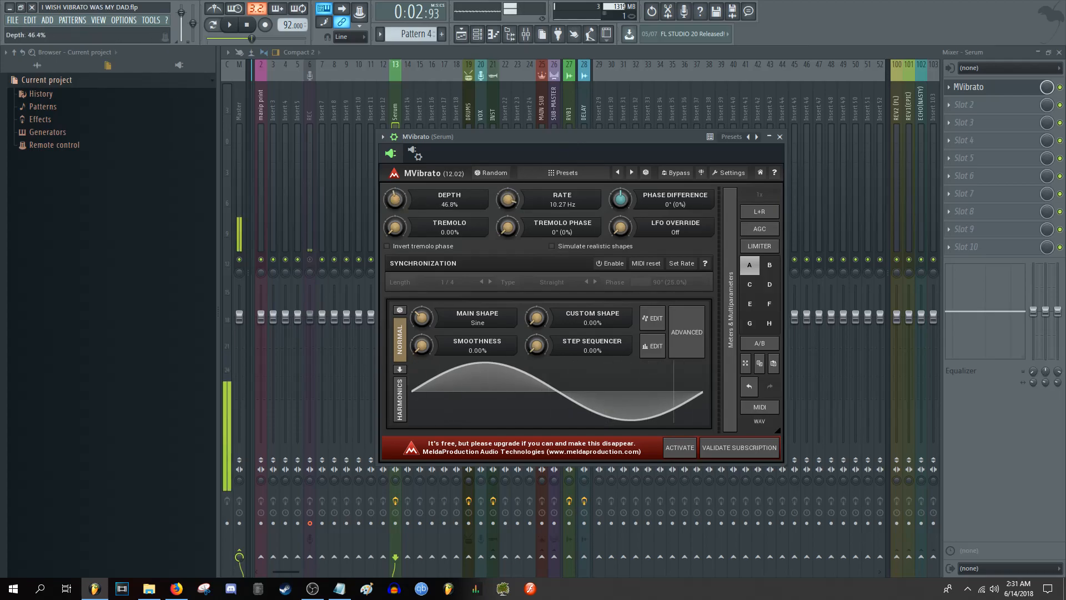
left_click_drag(507, 197, 507, 224)
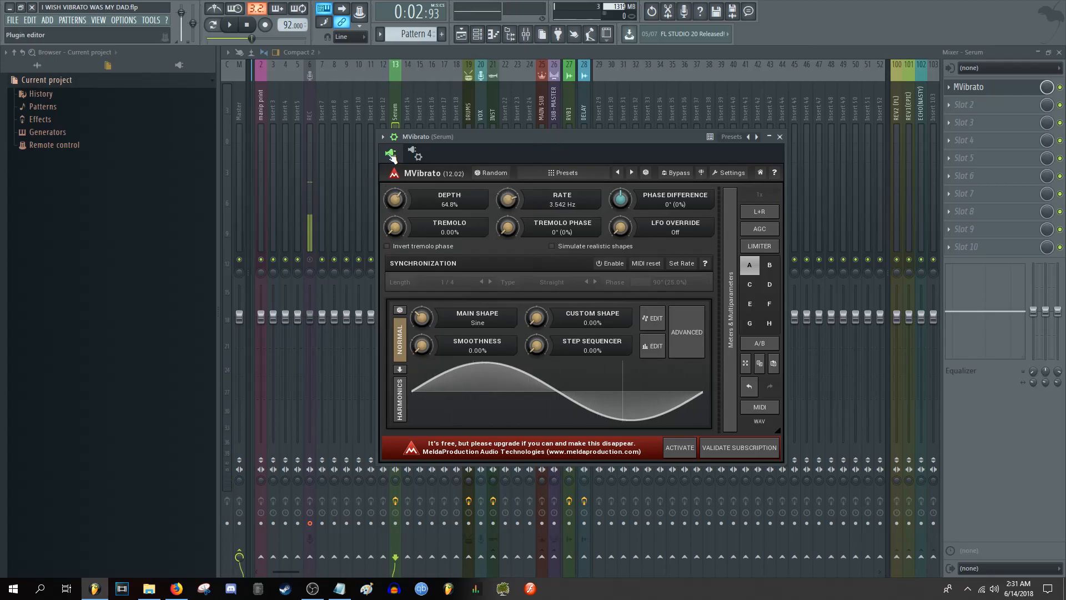
List MVibrato's automatable parameters in the browser and check the Rate parameter's options
left_click(40, 119)
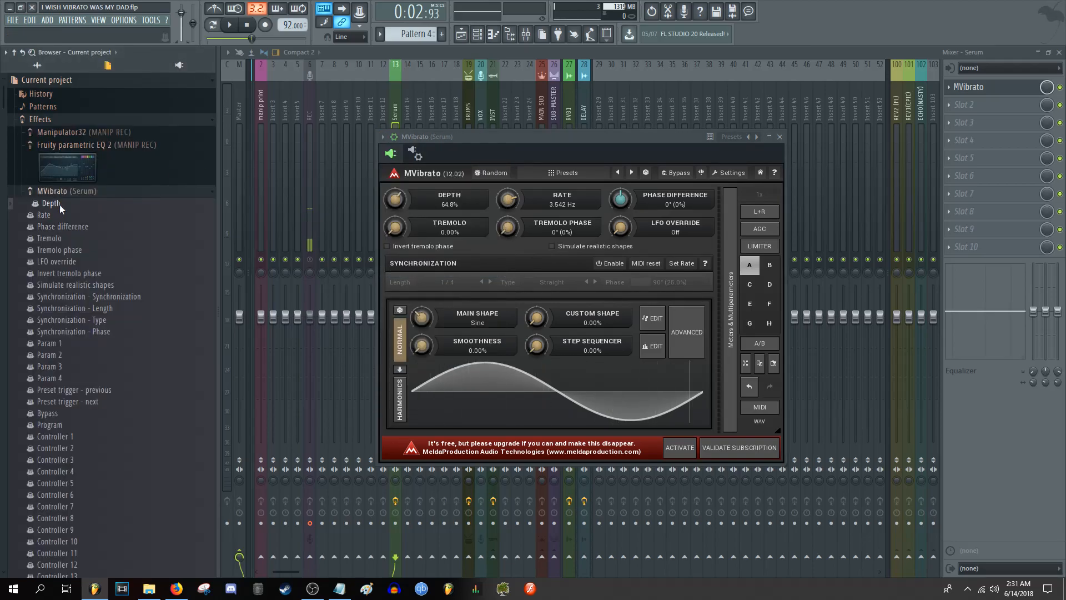
right_click(43, 215)
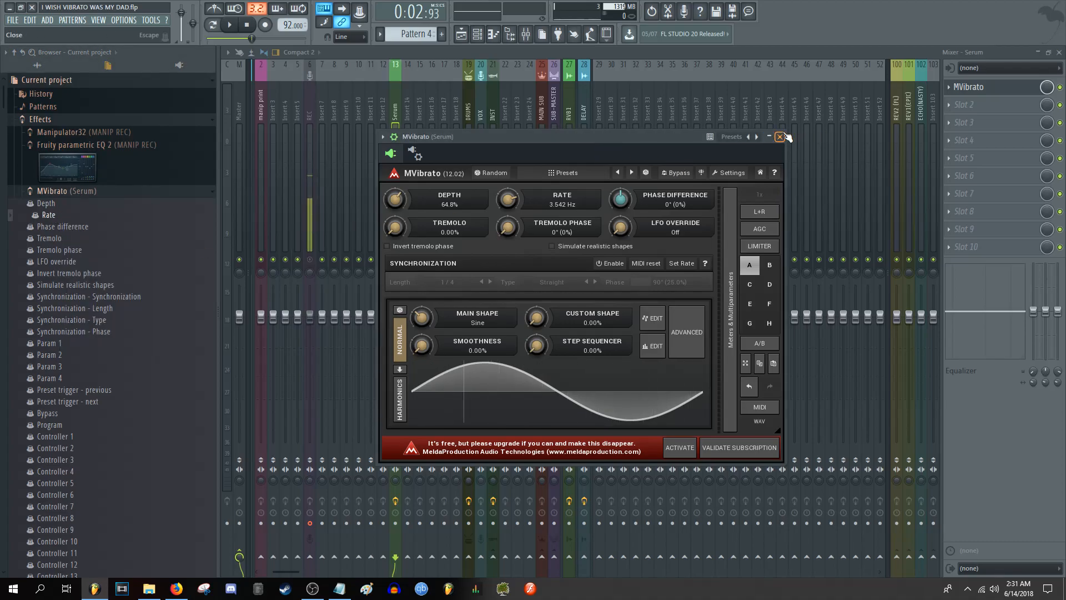
left_click(780, 137)
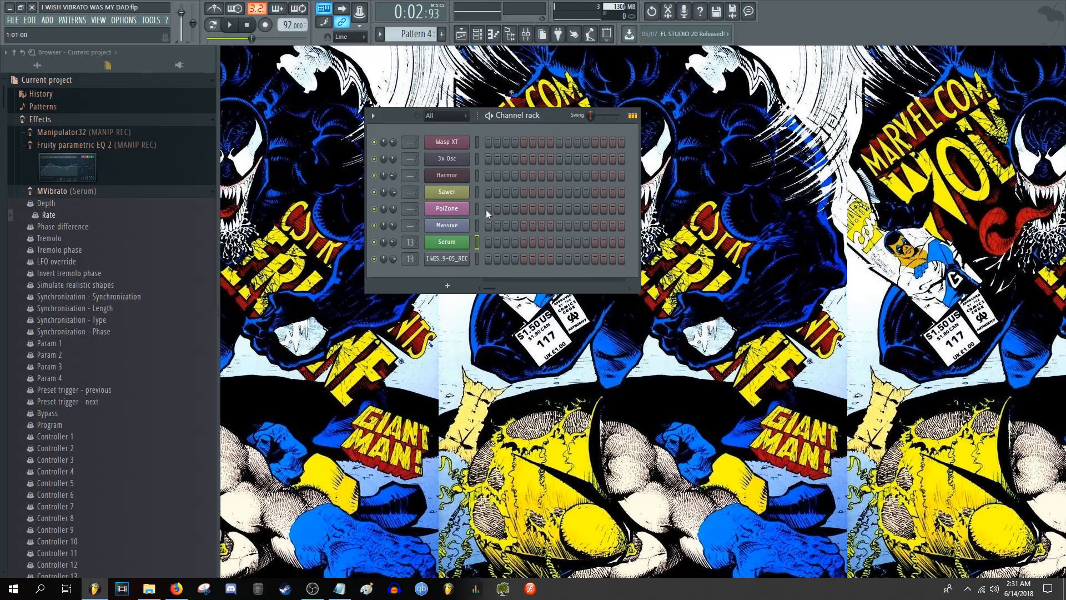
mouse_move(487, 222)
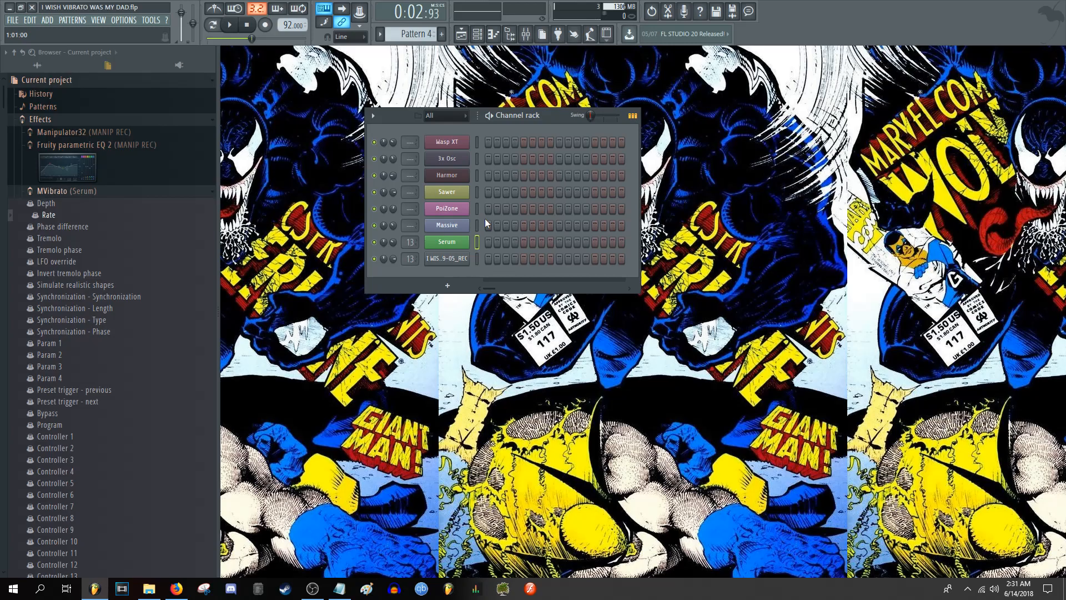
Toggle Mono in Wasp XT's Miscellaneous settings and close the synth
left_click(446, 142)
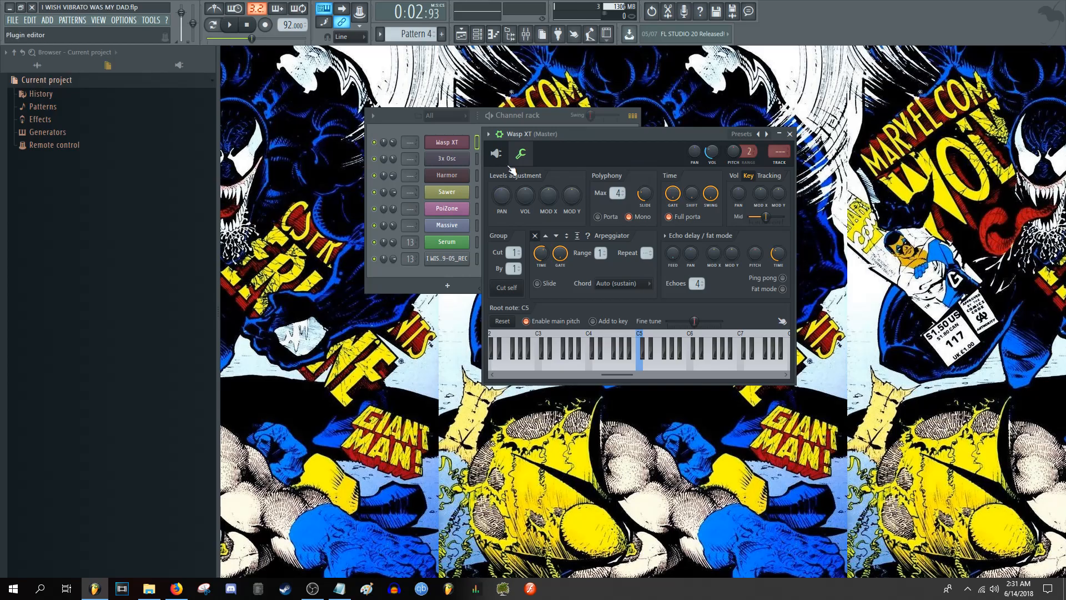
left_click(630, 216)
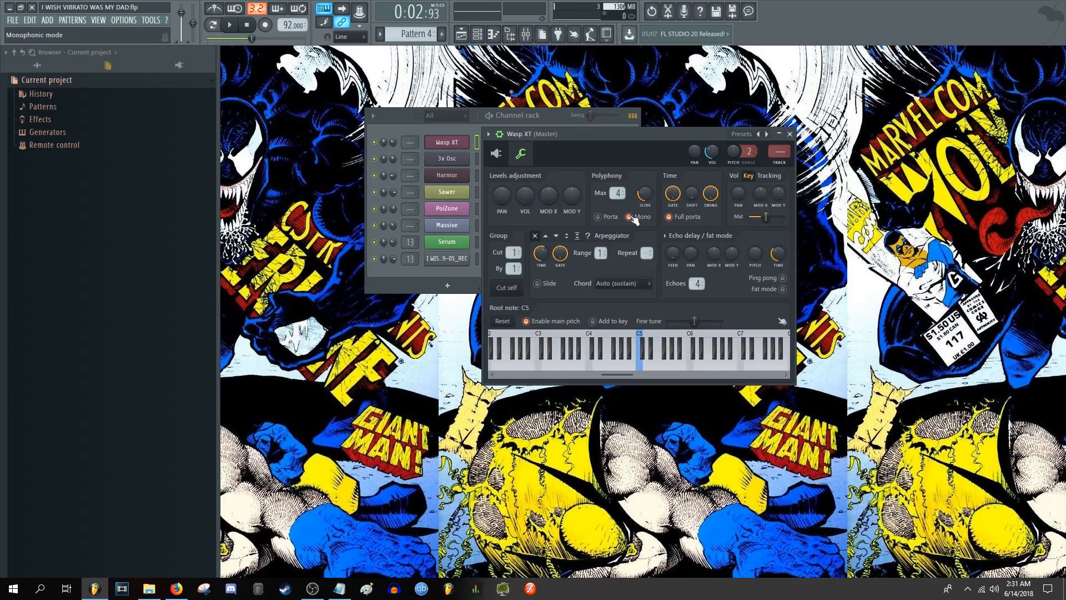
left_click(520, 153)
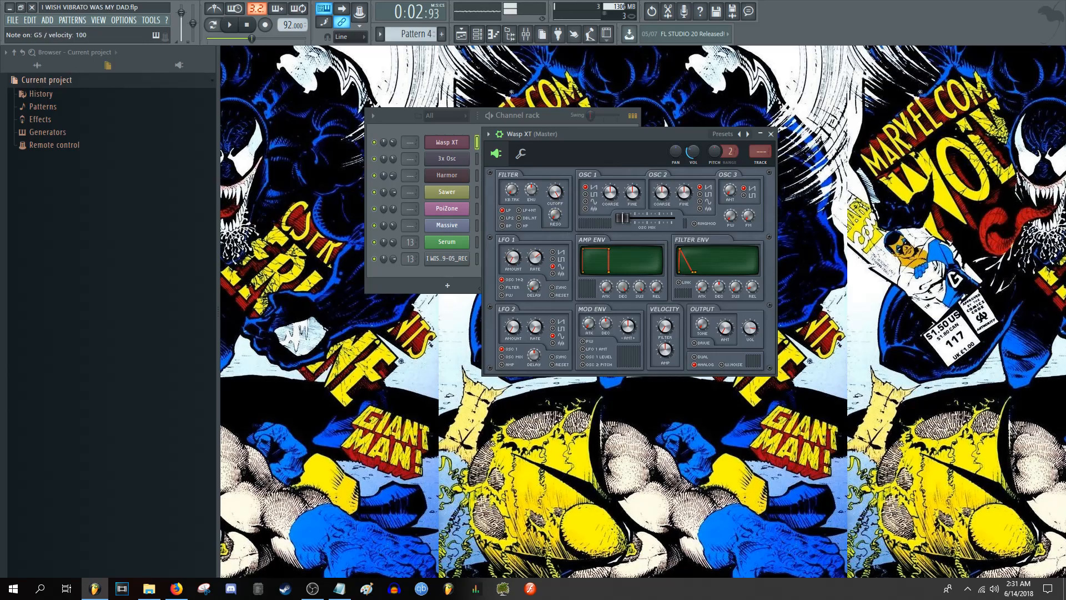
left_click(771, 133)
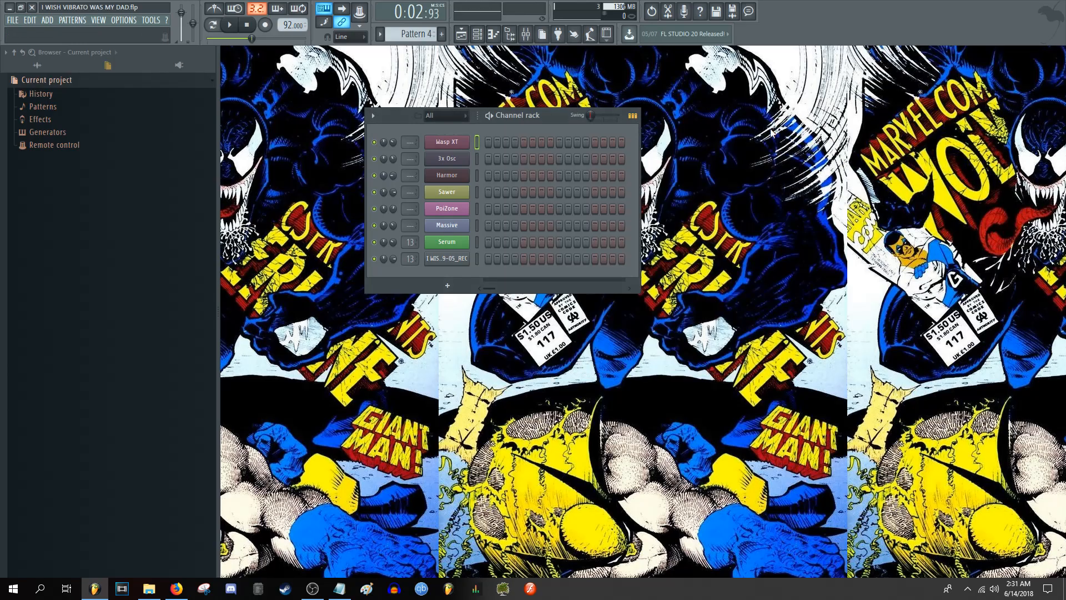